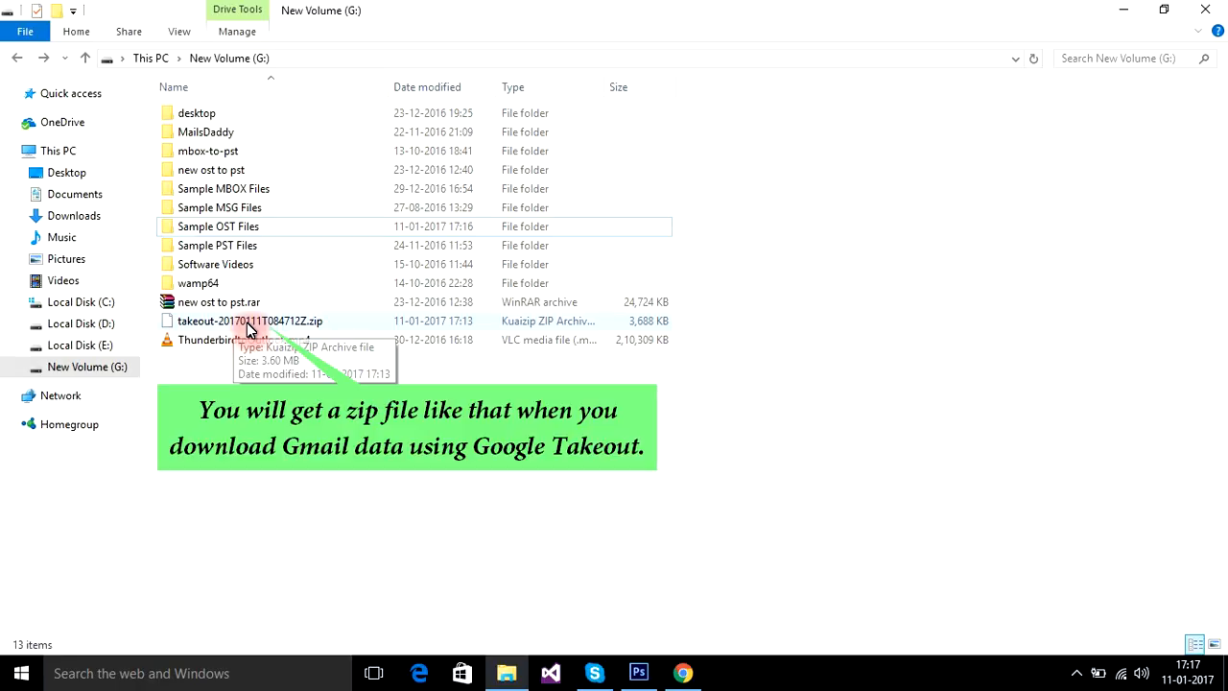
# Extract the Google Takeout zip into its own takeout folder and open it.
pyautogui.click(250, 320)
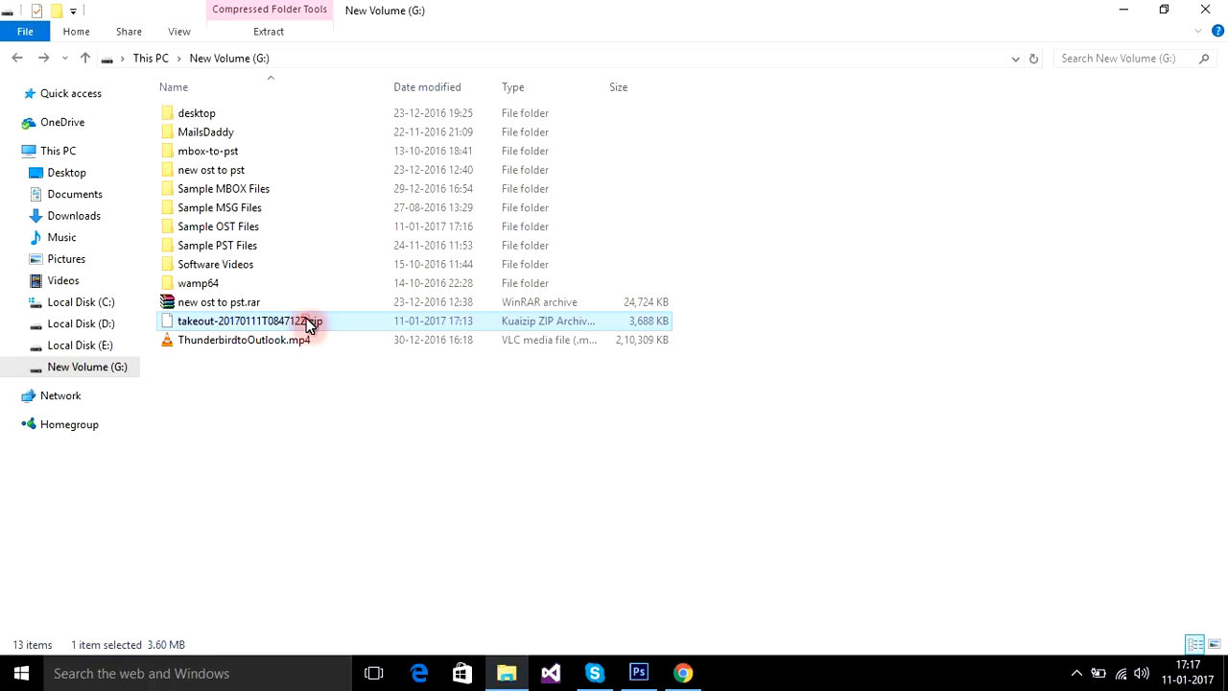
pyautogui.rightClick(249, 321)
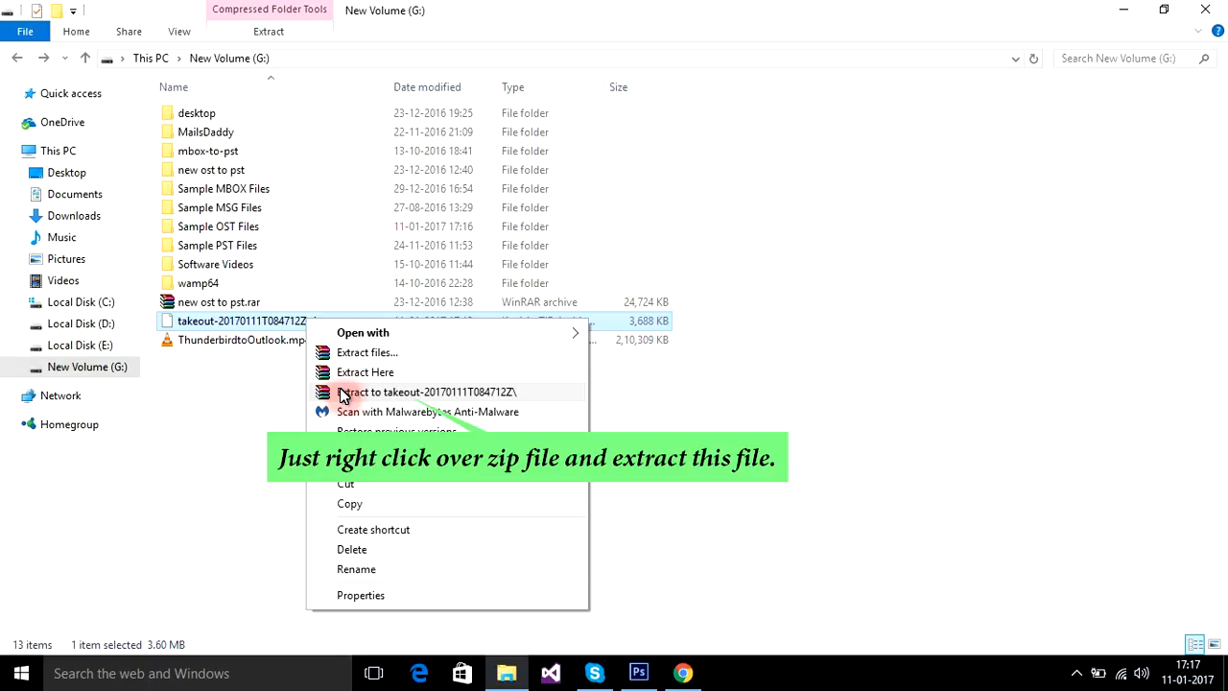
pyautogui.click(425, 391)
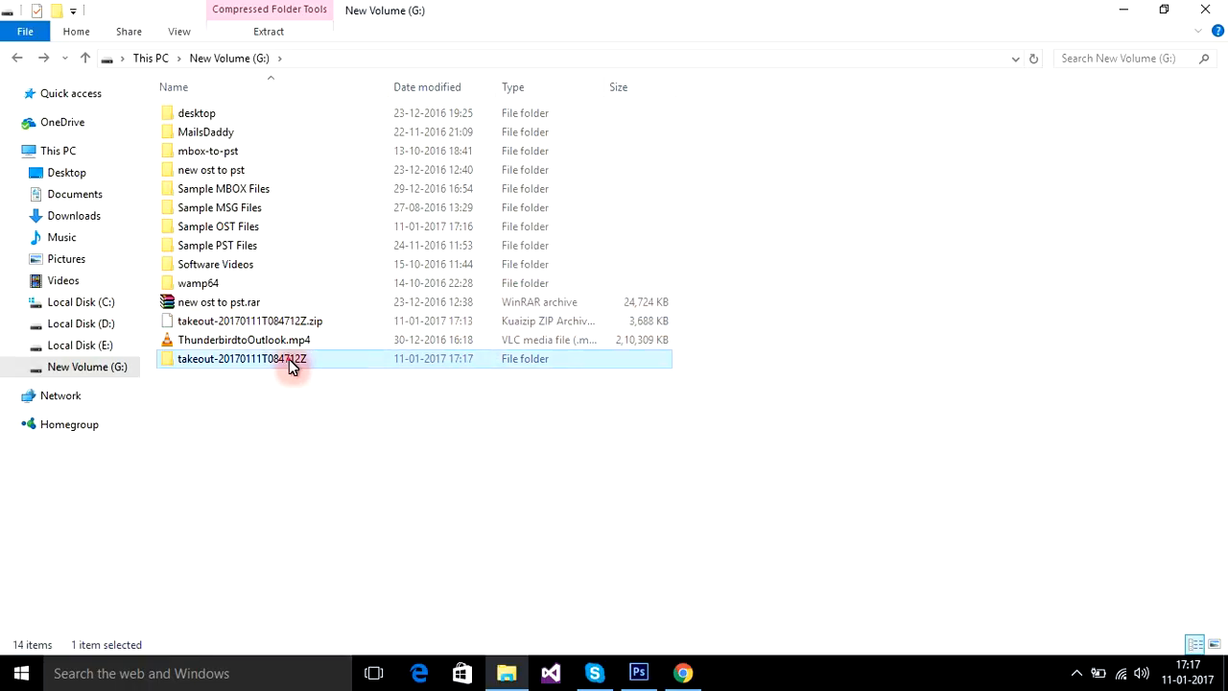
pyautogui.doubleClick(240, 358)
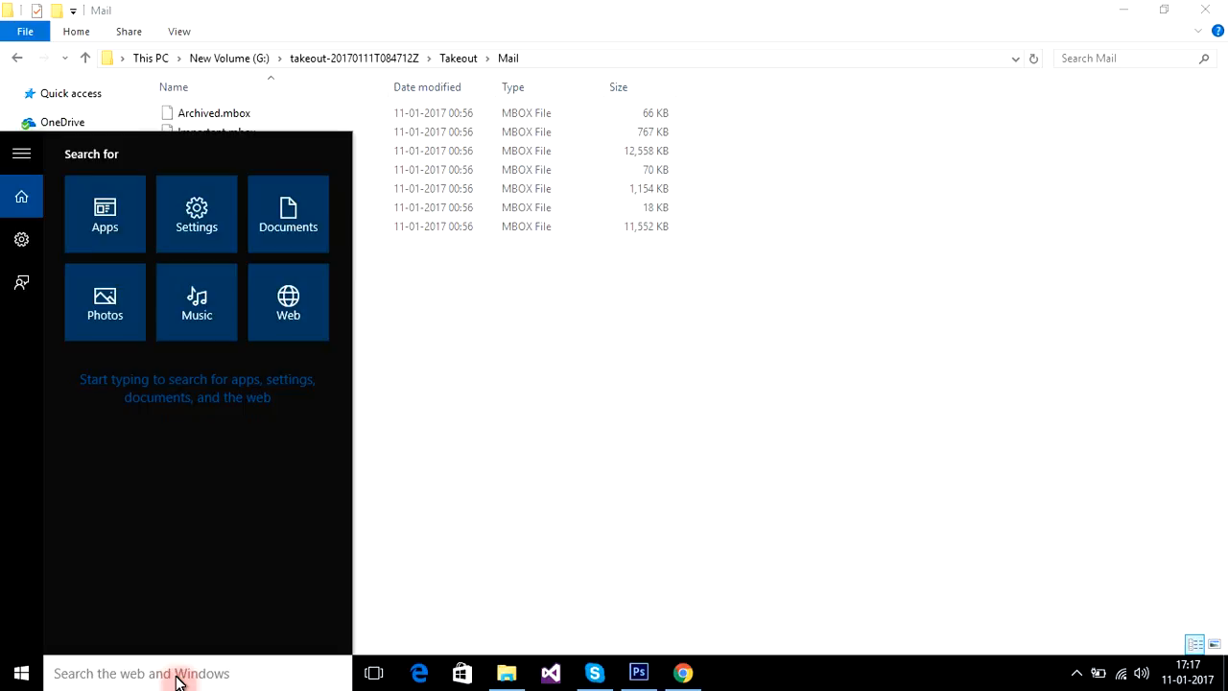
# Search the Start menu for 'mails' and launch MailsDaddy MBOX to PST Converter.
pyautogui.write('mails')
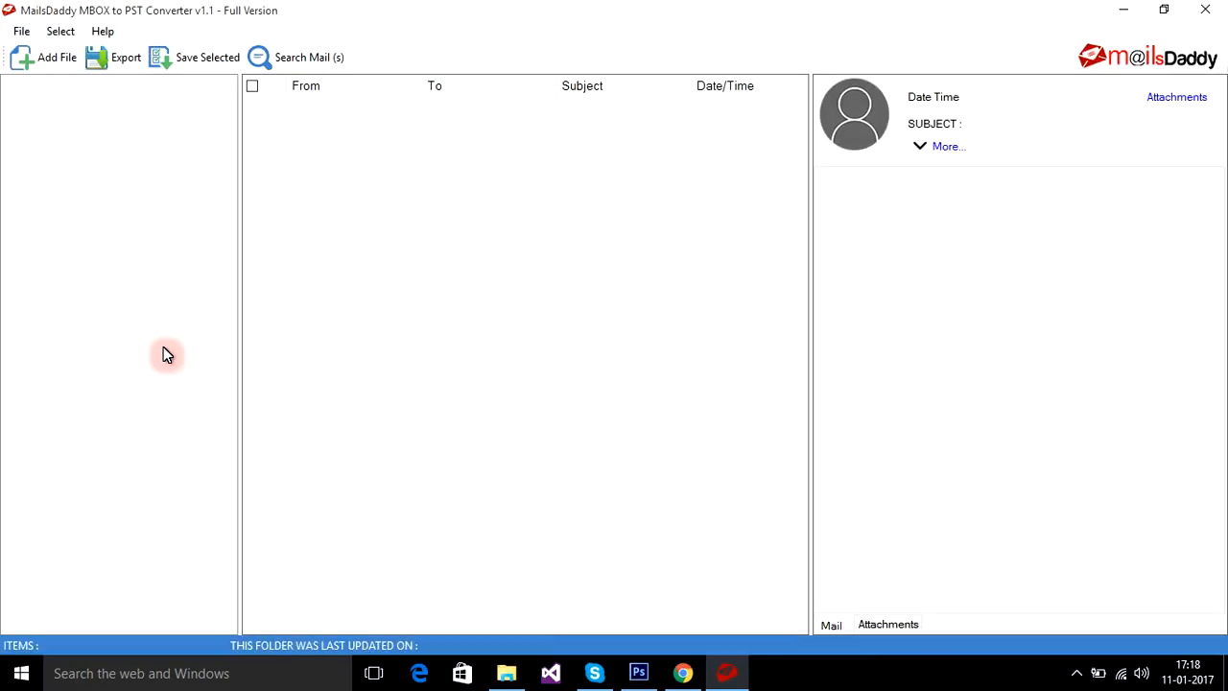
pyautogui.moveTo(56, 57)
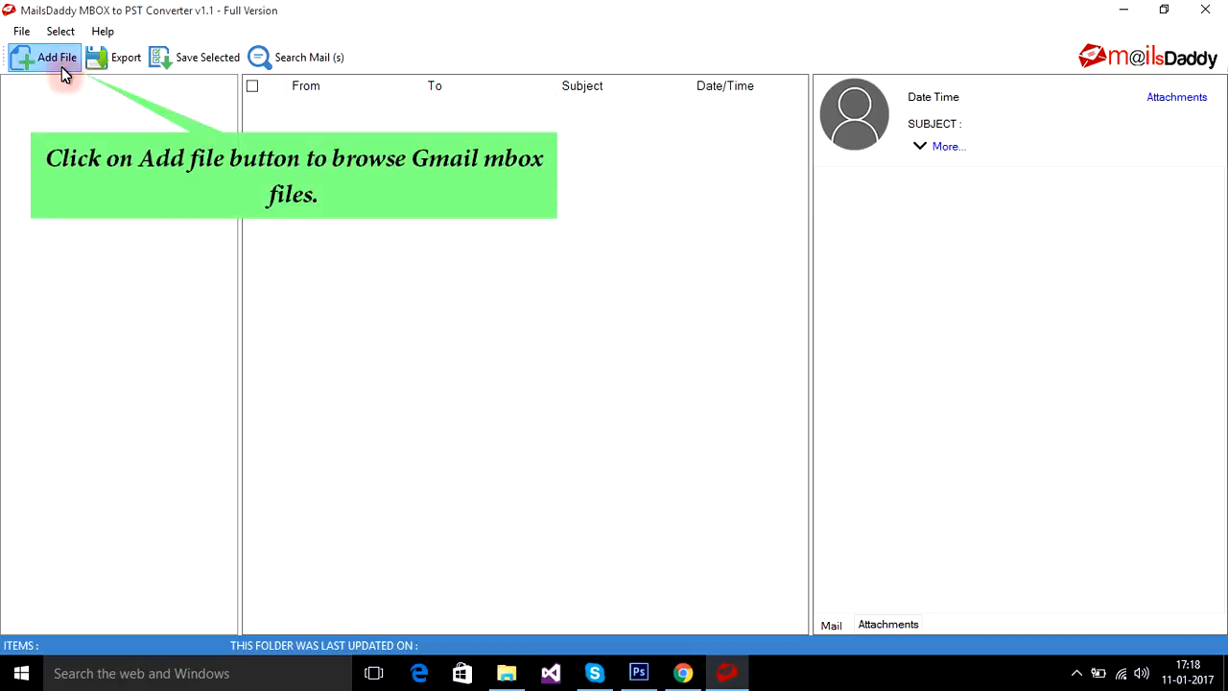
# Add the extracted takeout folder and load all seven listed MBOX files.
pyautogui.click(56, 58)
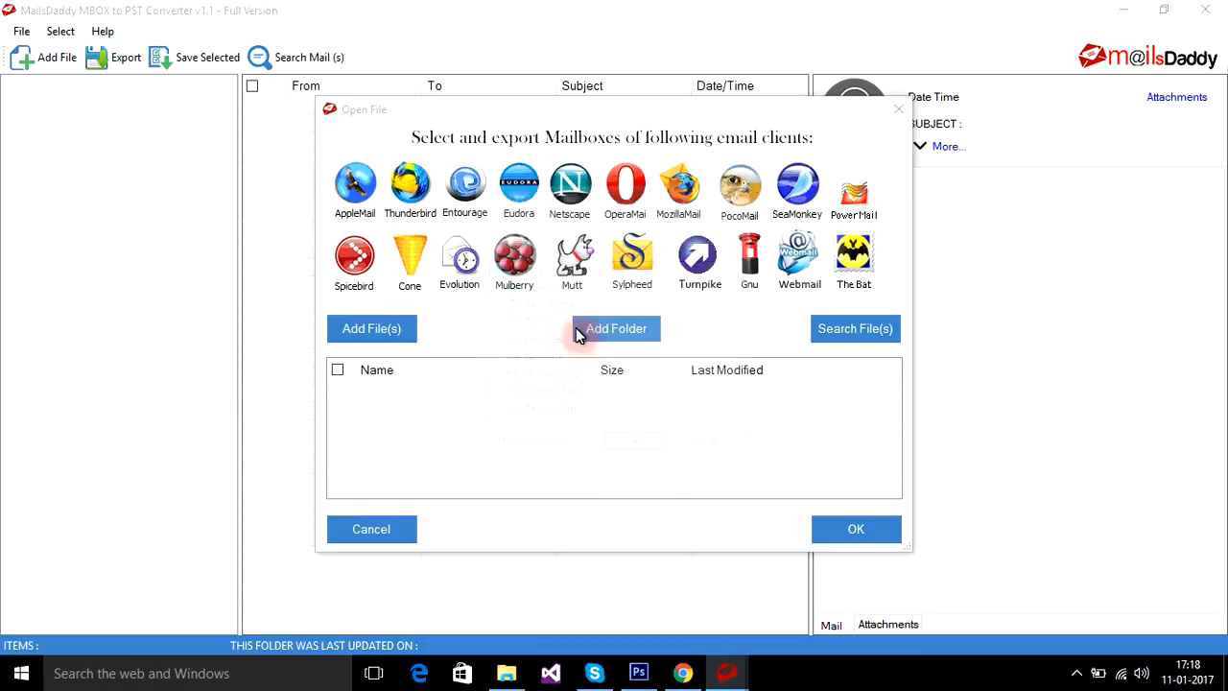
pyautogui.click(616, 328)
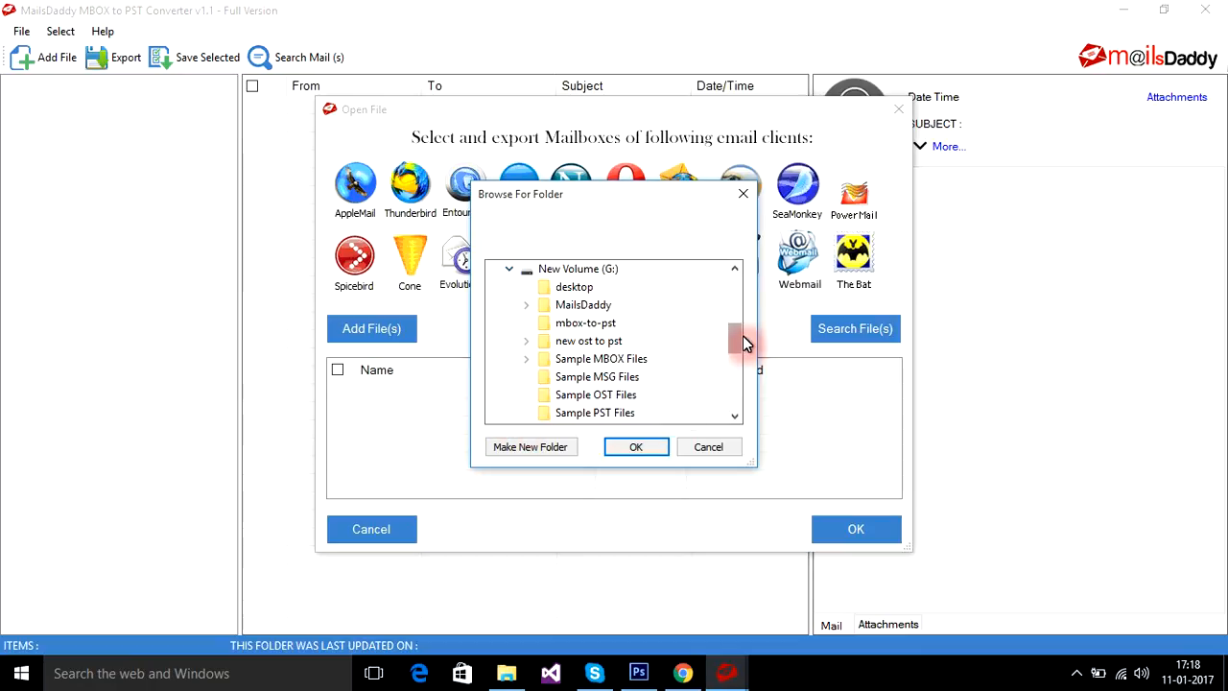
pyautogui.scroll(-3)
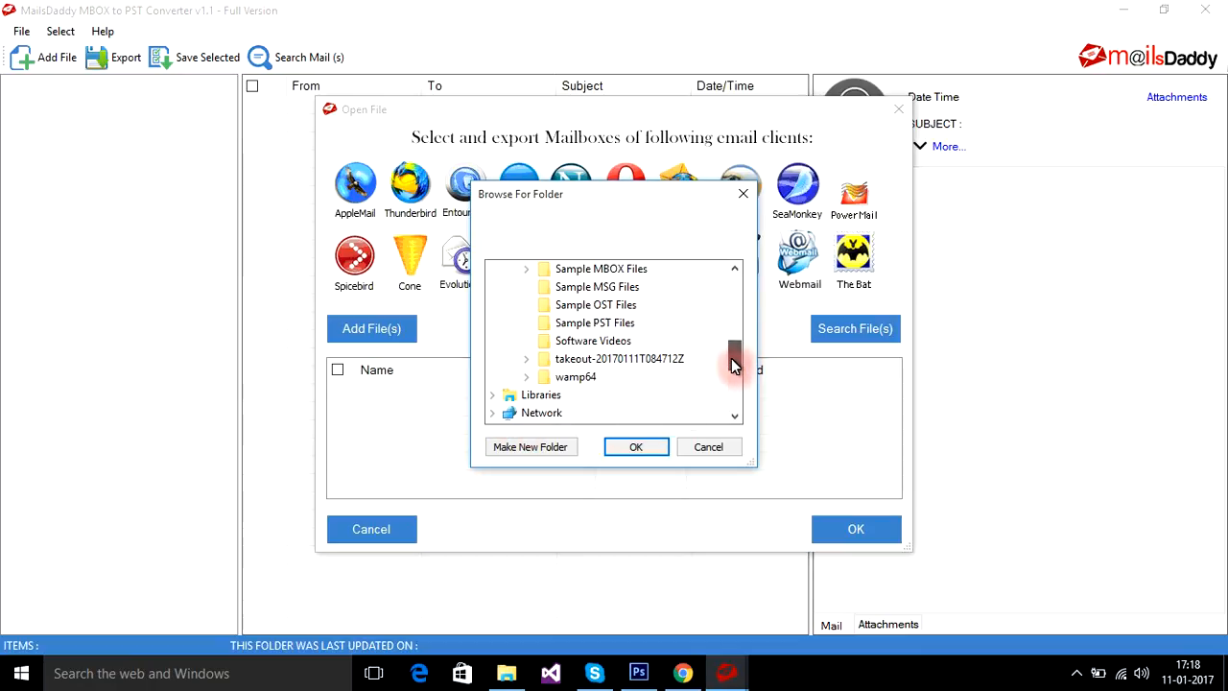
pyautogui.click(635, 446)
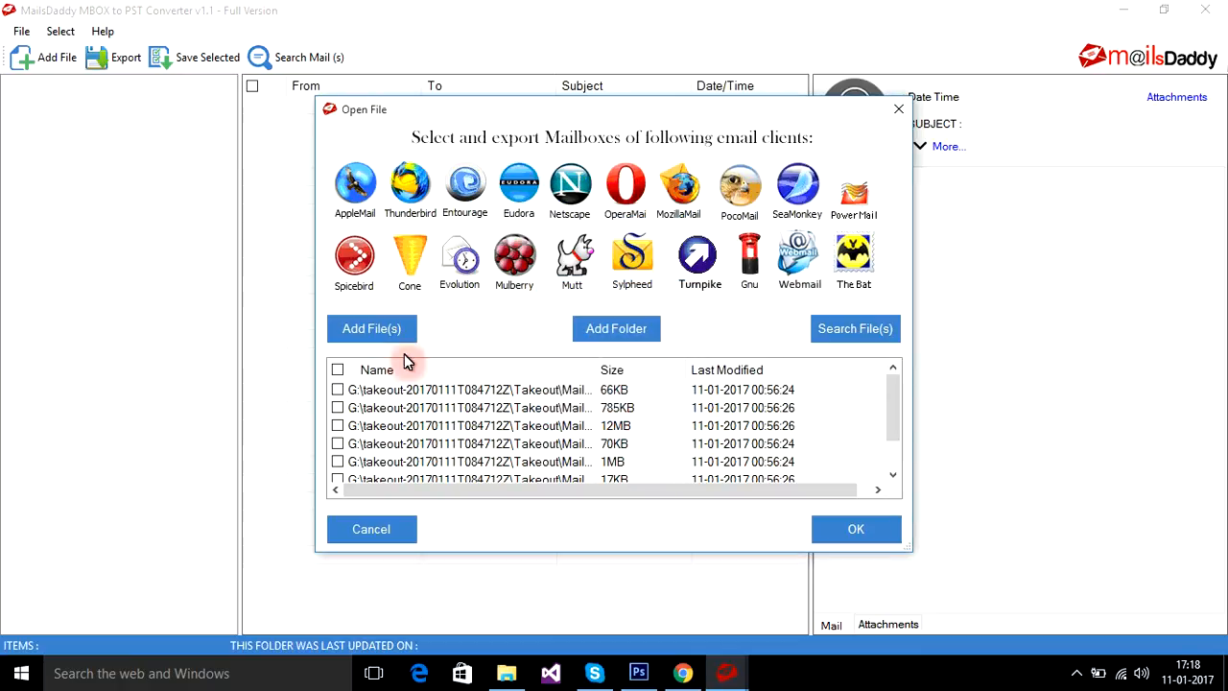
pyautogui.click(336, 370)
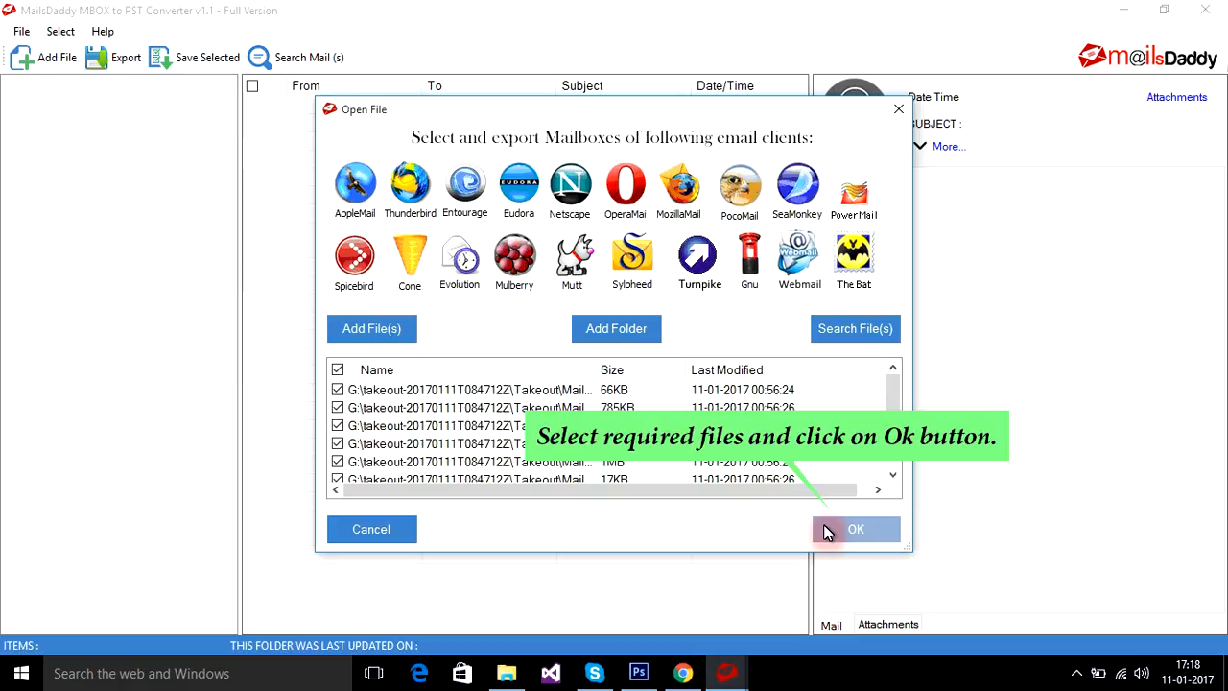
pyautogui.click(855, 528)
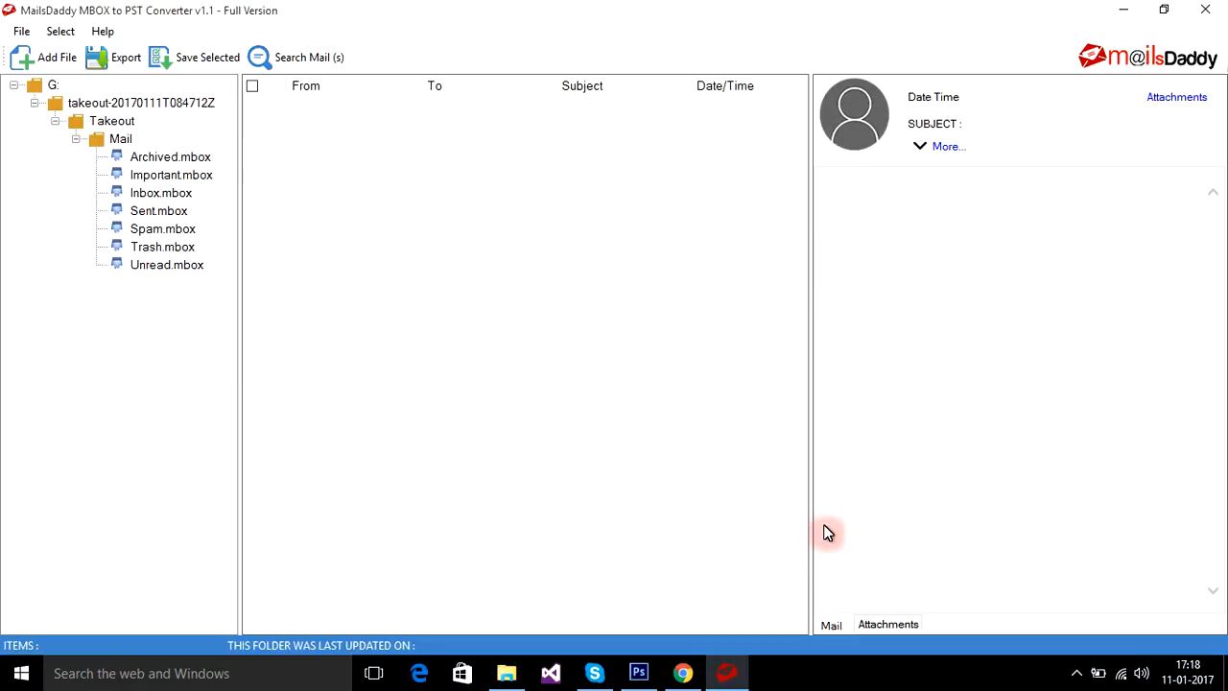
pyautogui.moveTo(210, 230)
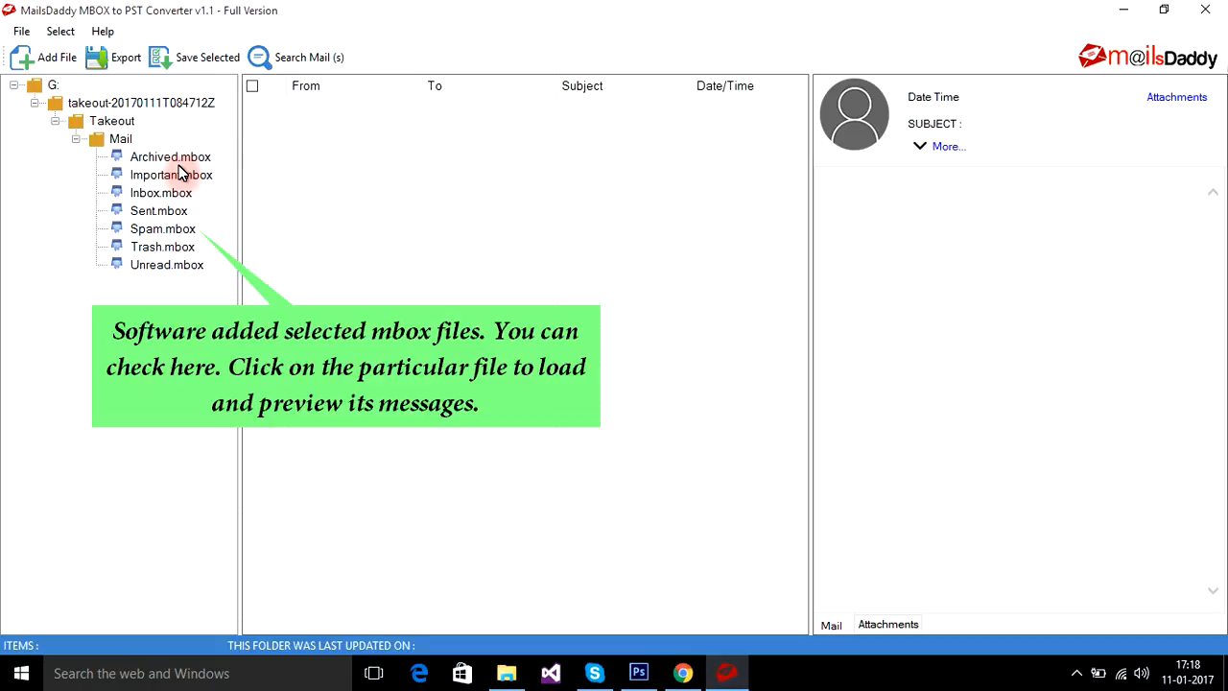
# Preview the Archived, Important, Inbox and Trash mailboxes, then bring up the export options.
pyautogui.click(170, 157)
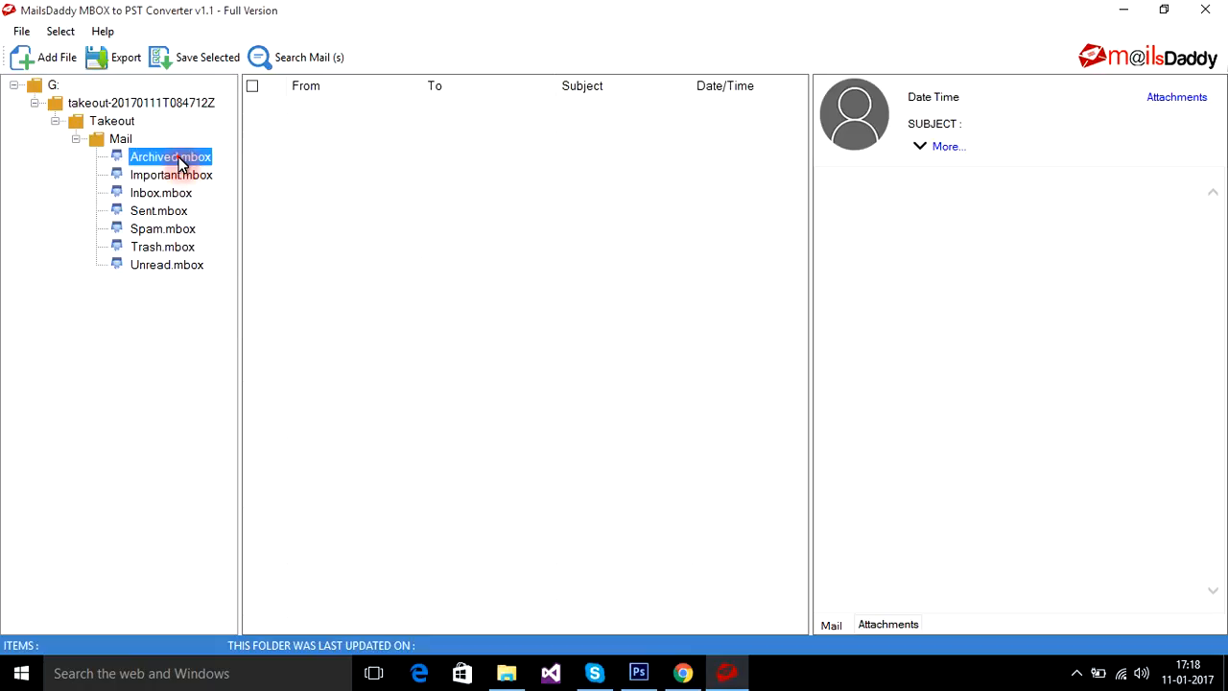
pyautogui.click(170, 156)
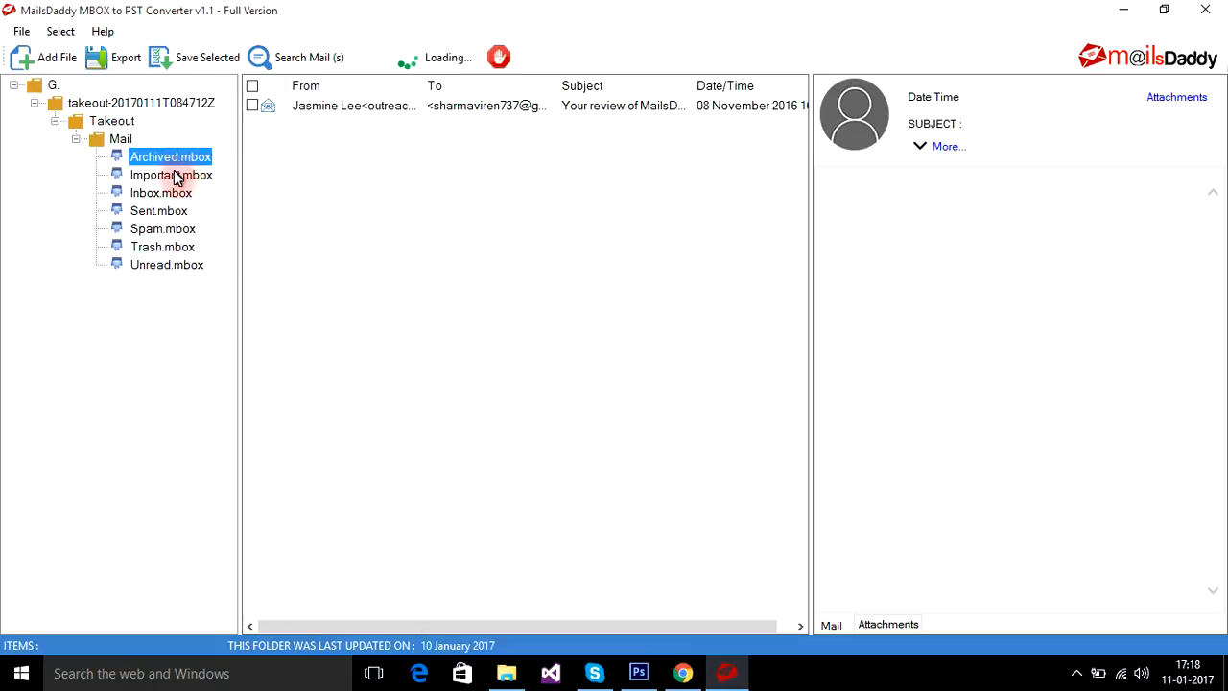
pyautogui.click(161, 192)
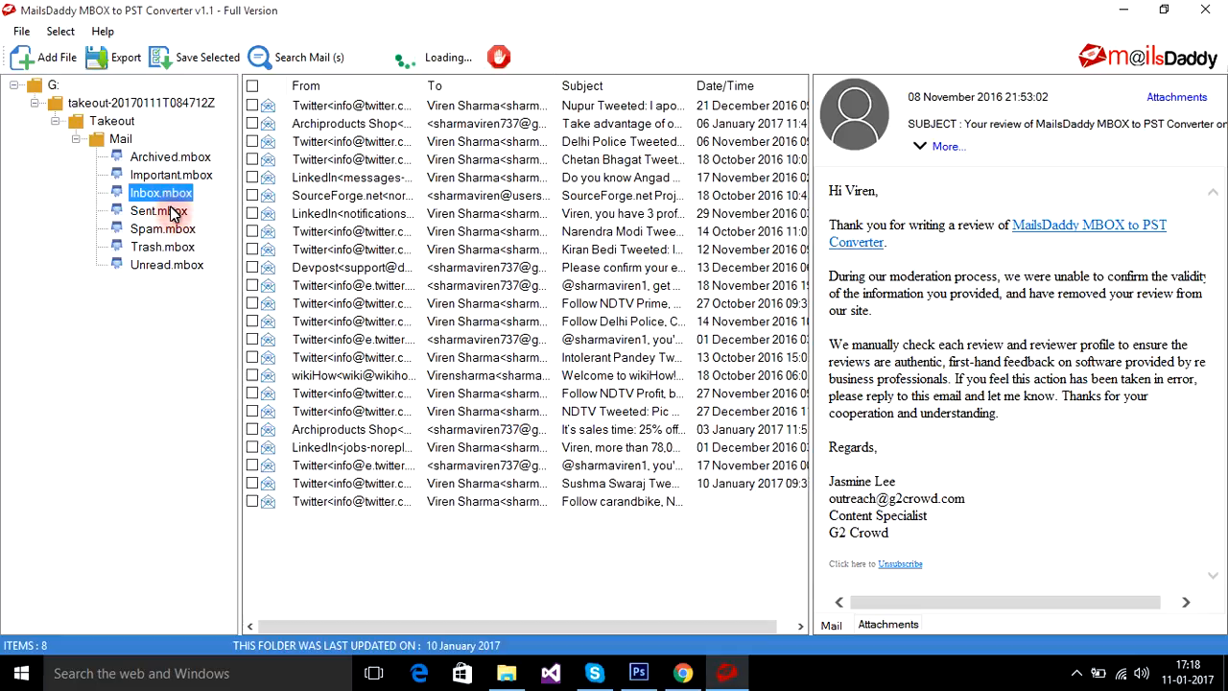
pyautogui.click(154, 247)
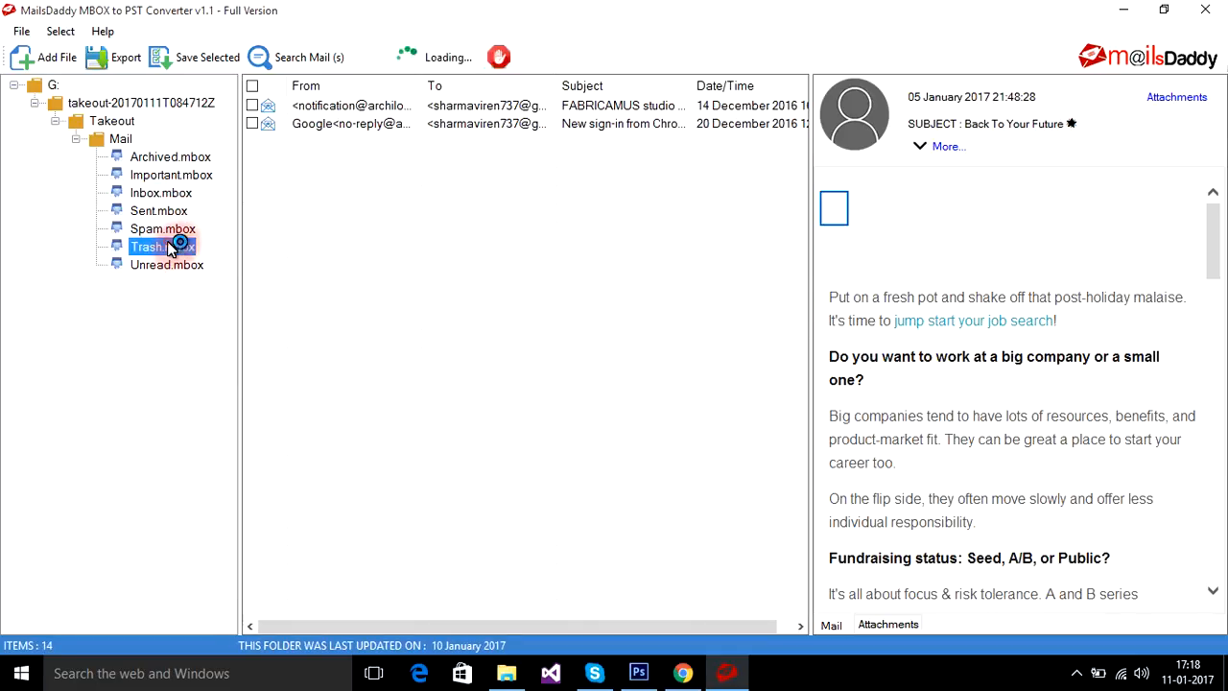
pyautogui.click(125, 58)
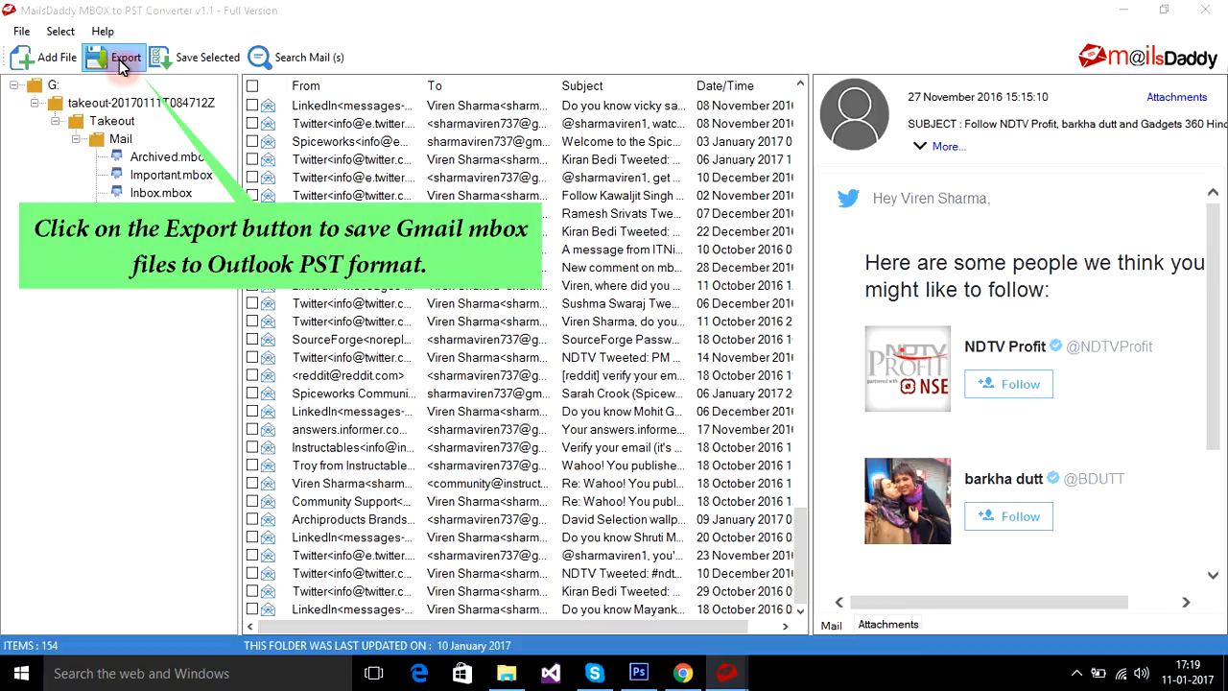
pyautogui.click(125, 57)
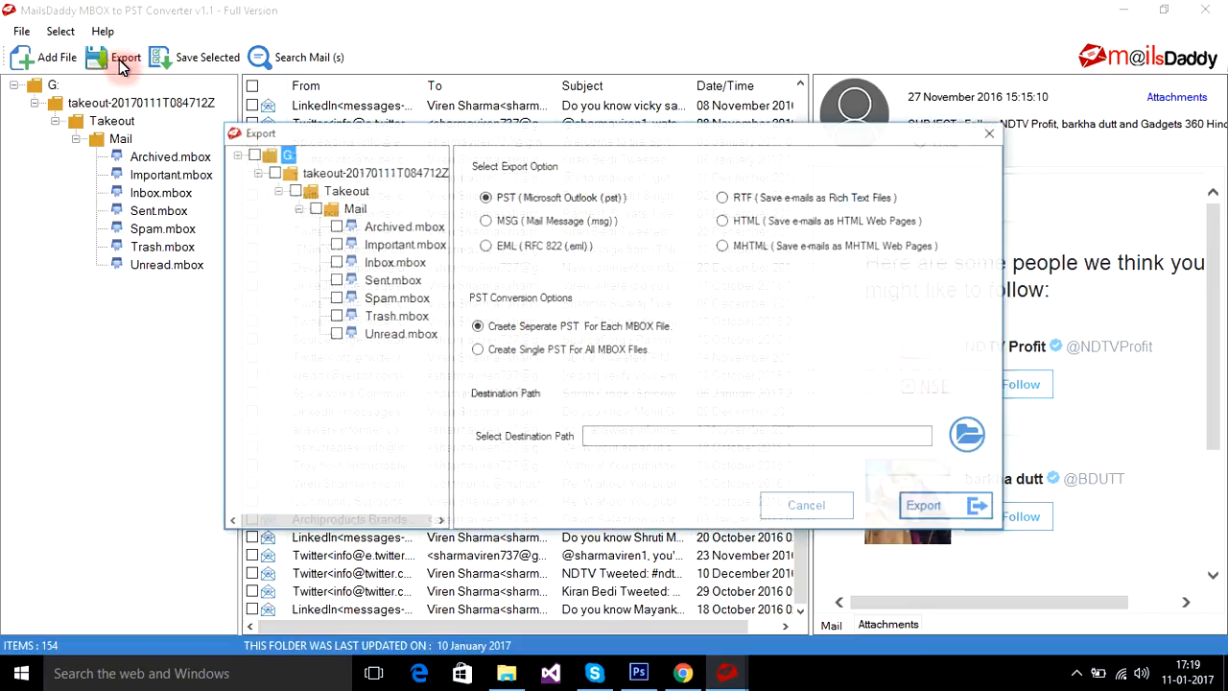
# Check the Mail folder, choose Create Single PST For All MBOX Files, and set destination G:\.
pyautogui.click(317, 208)
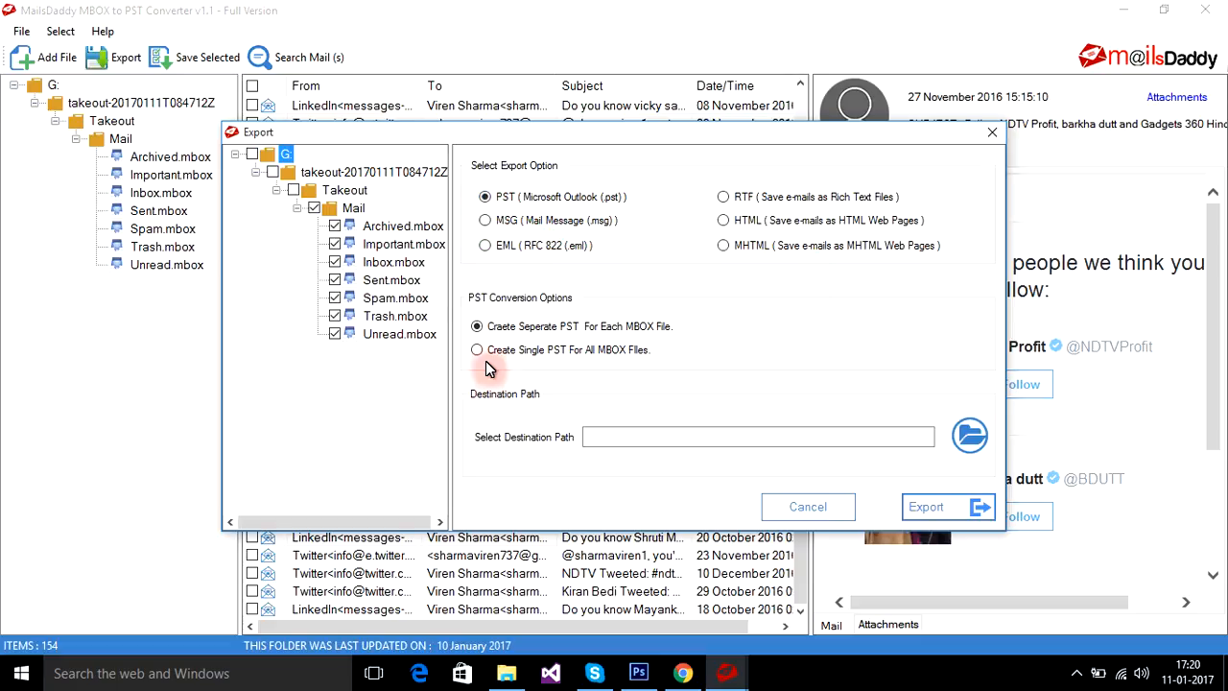
pyautogui.click(476, 349)
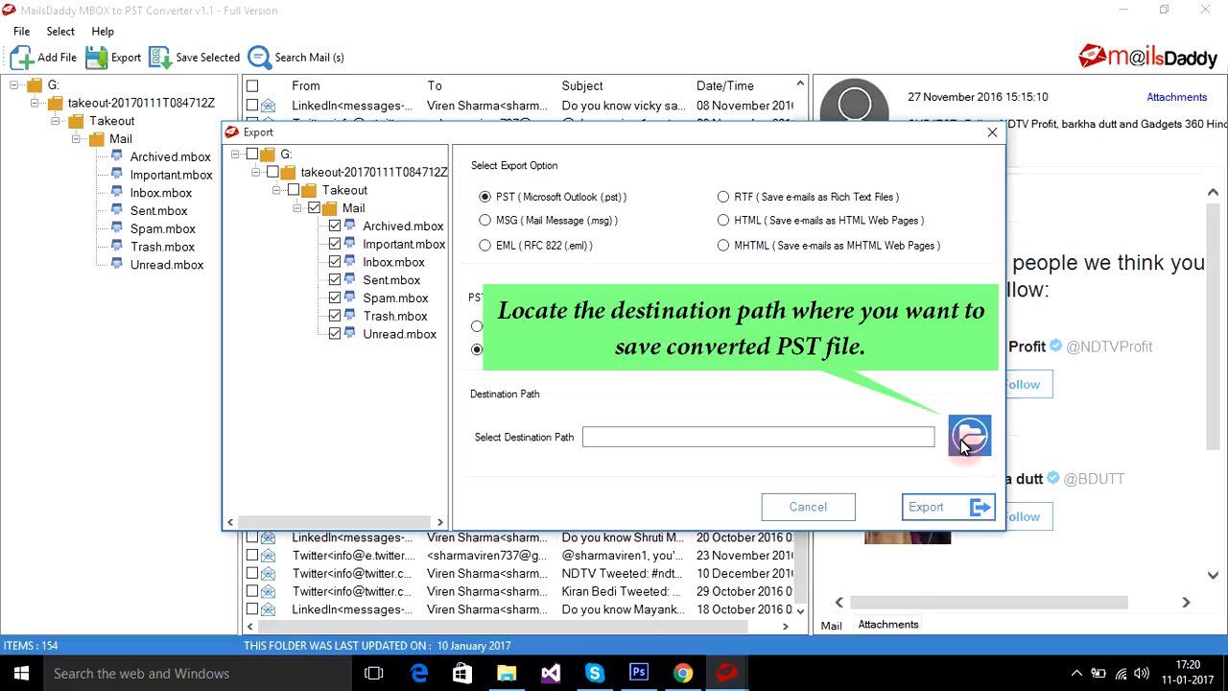
pyautogui.click(969, 436)
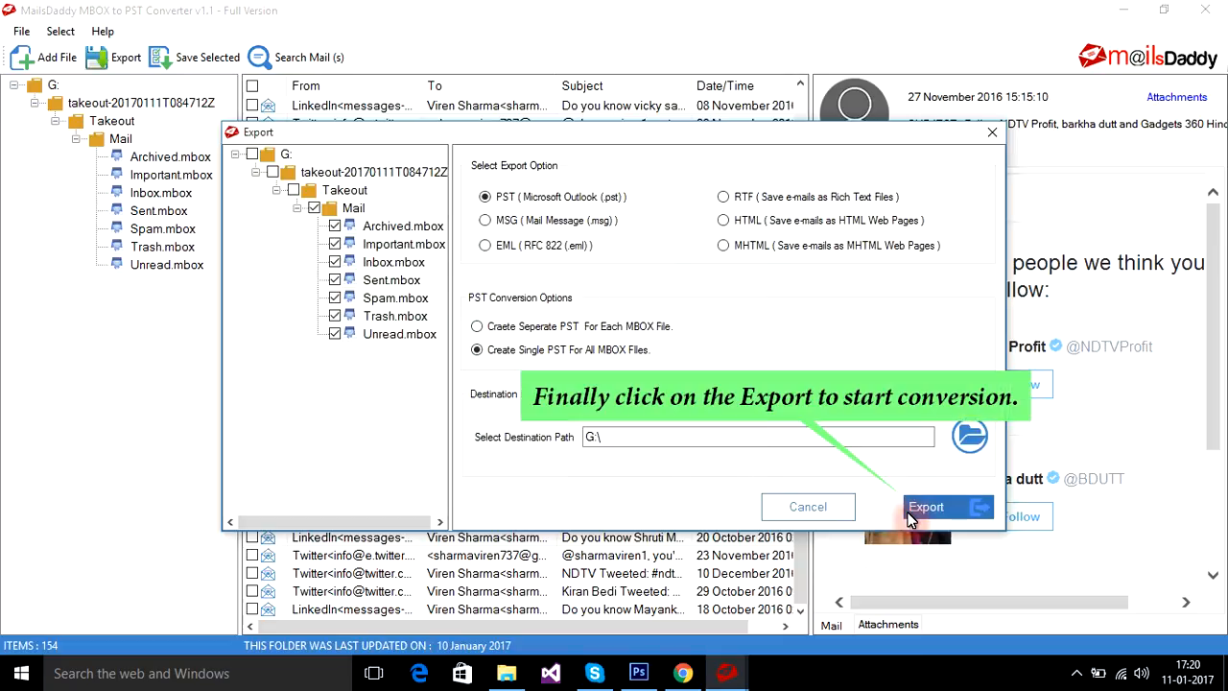
# Run the export to G:\, acknowledge the success message, and close the Export window.
pyautogui.click(926, 507)
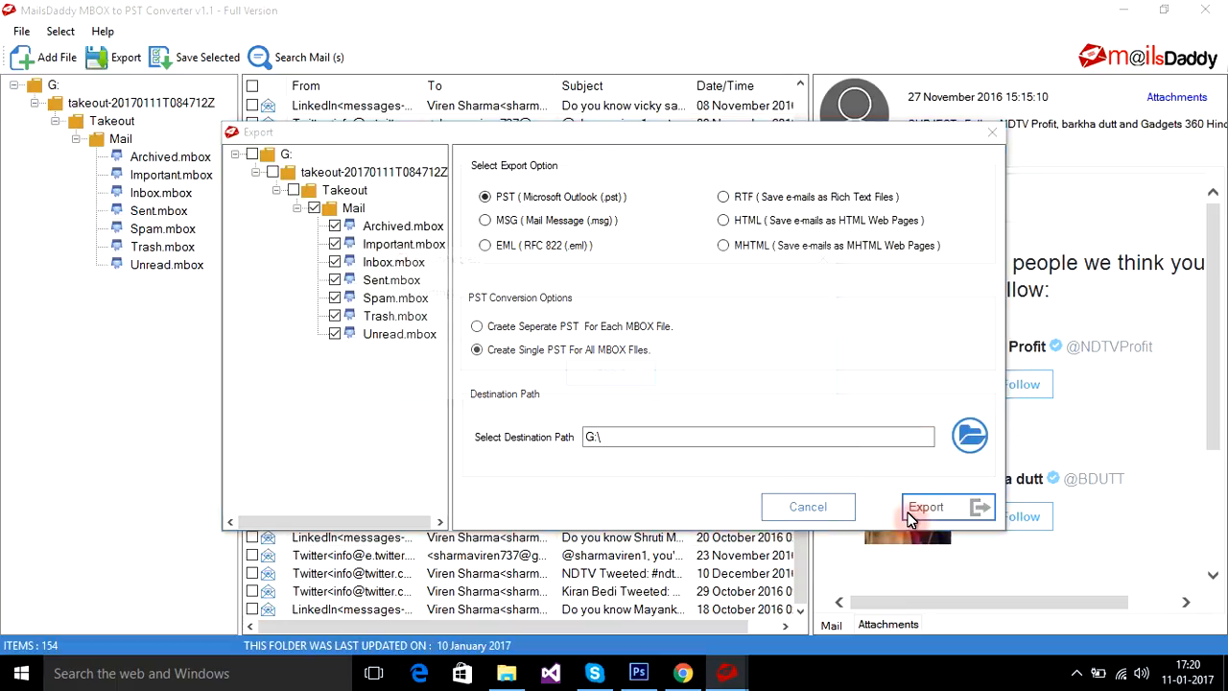
pyautogui.click(925, 507)
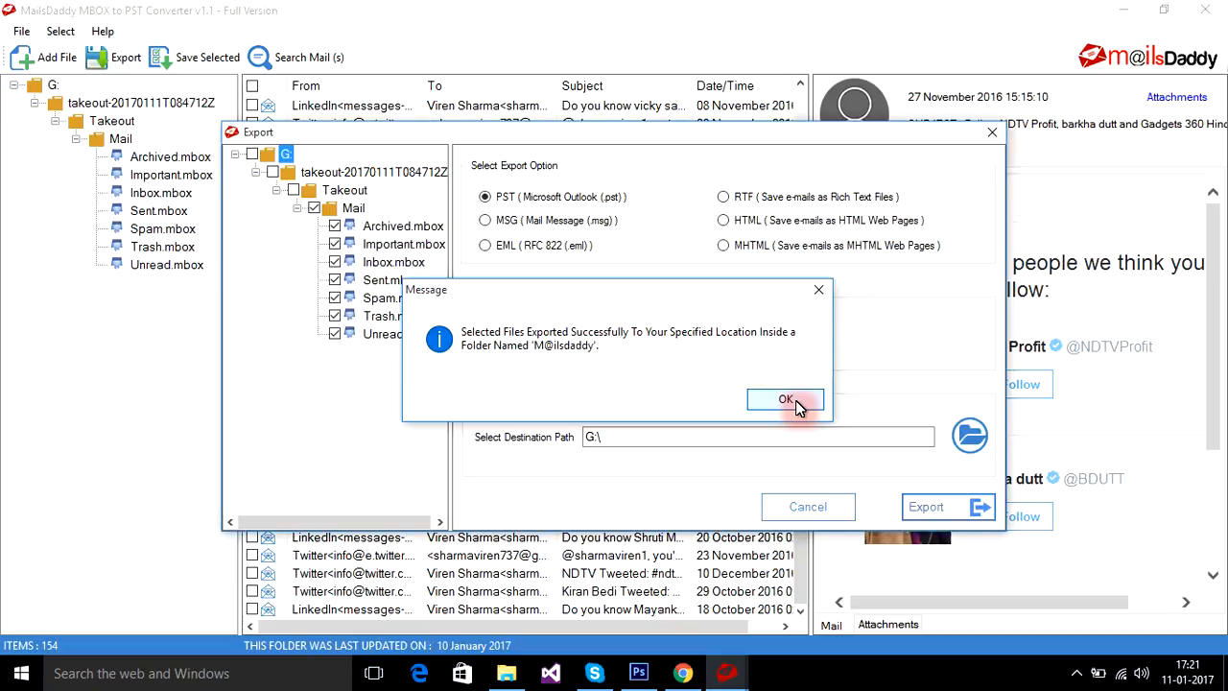
pyautogui.click(785, 400)
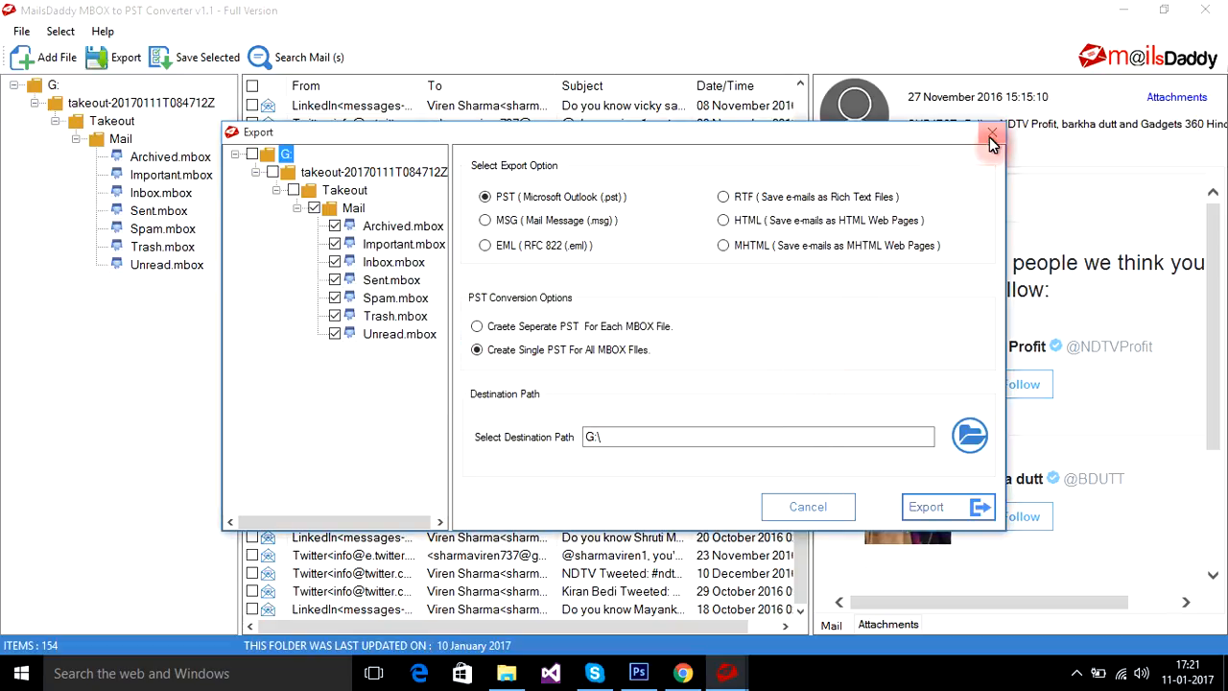
pyautogui.click(992, 133)
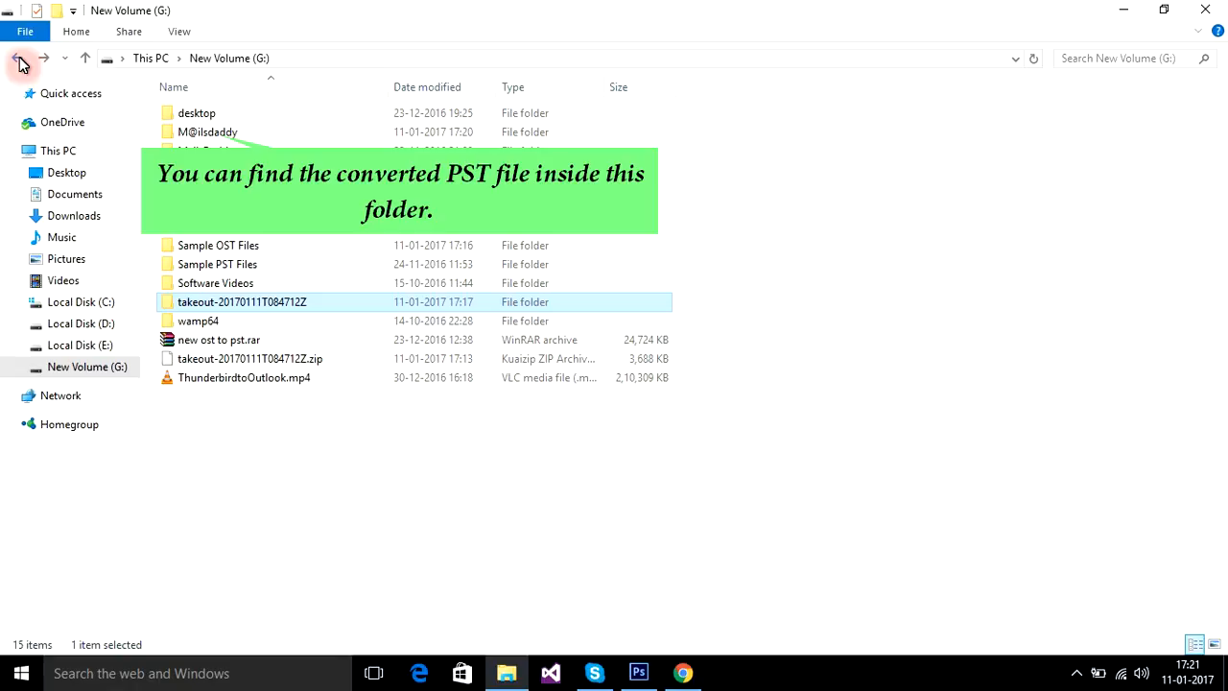
# Open the M@ilsdaddy folder on G: to show Outlook-172013.pst.
pyautogui.click(207, 132)
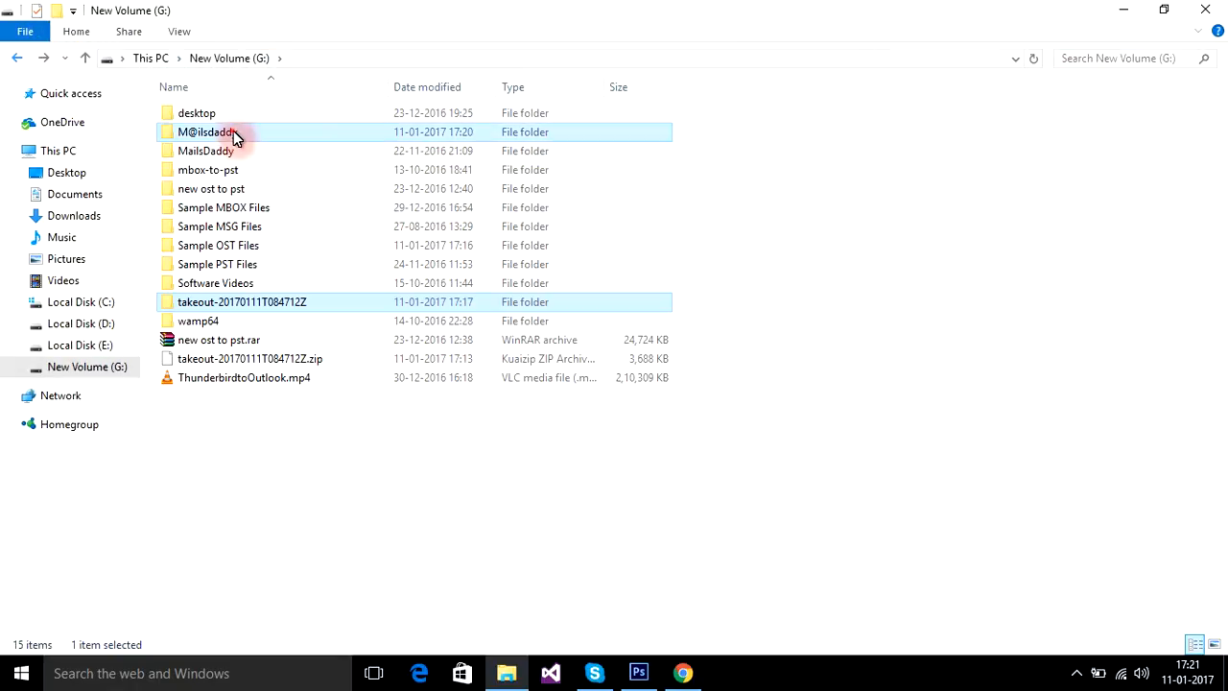
pyautogui.doubleClick(205, 132)
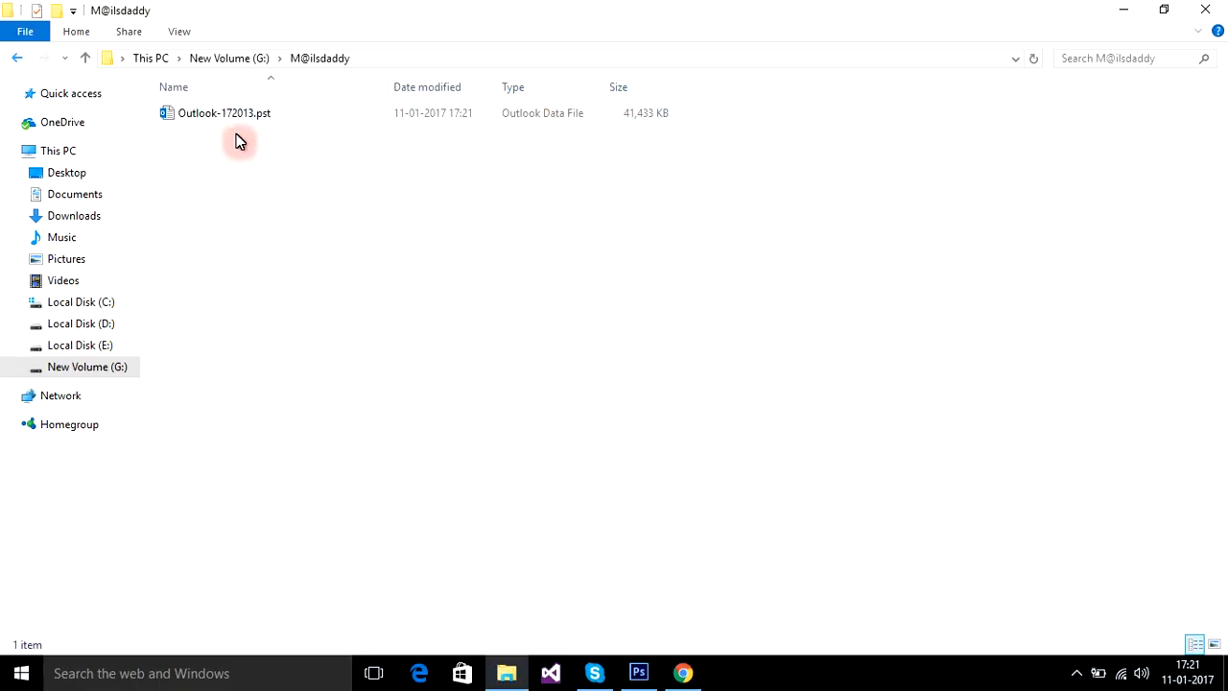
pyautogui.moveTo(296, 206)
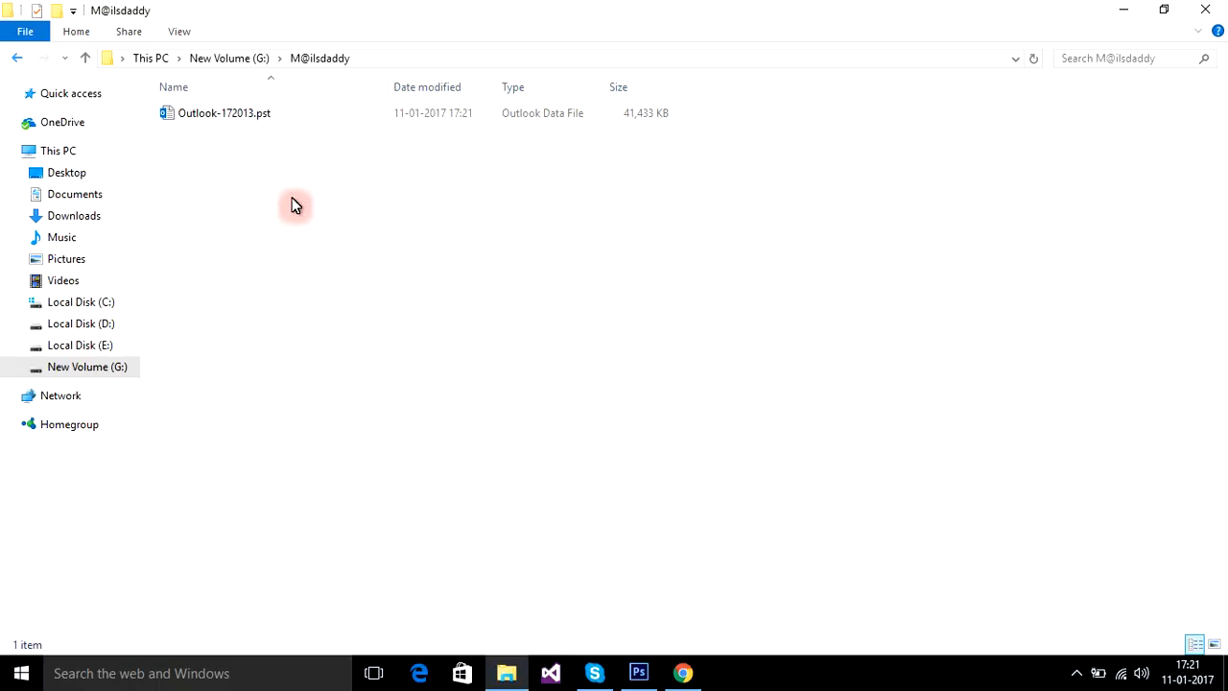
pyautogui.click(224, 112)
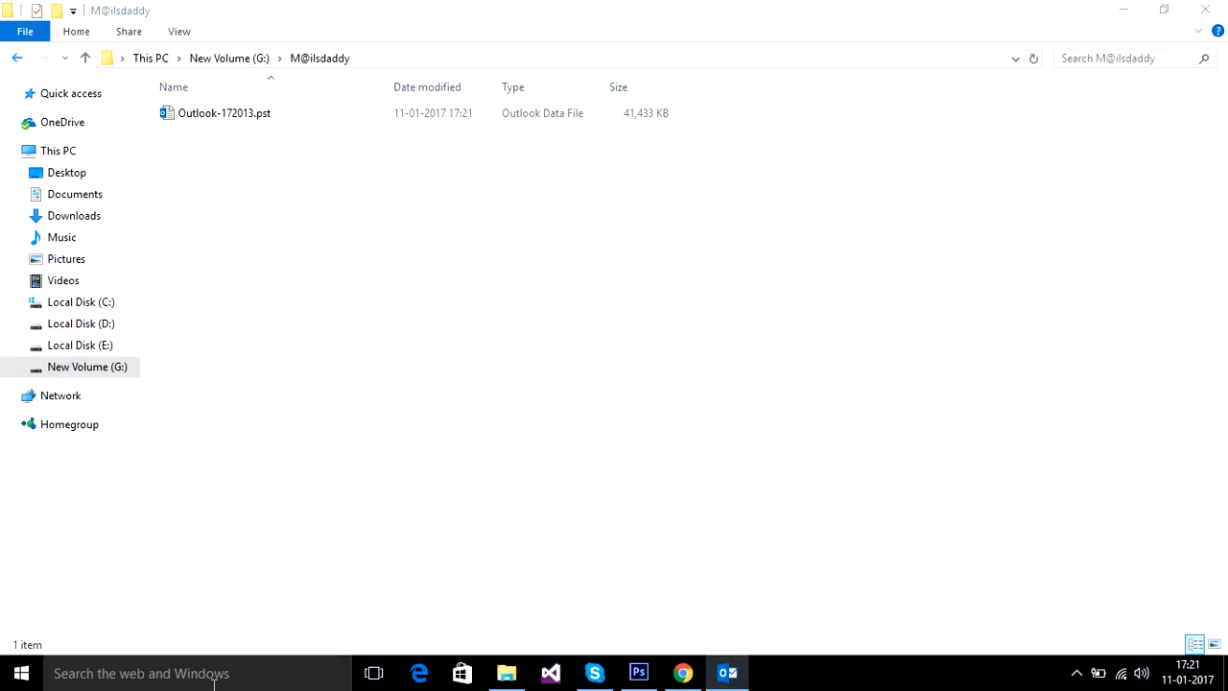
# In Outlook, go to File > Open & Export > Open Outlook Data File.
pyautogui.click(726, 672)
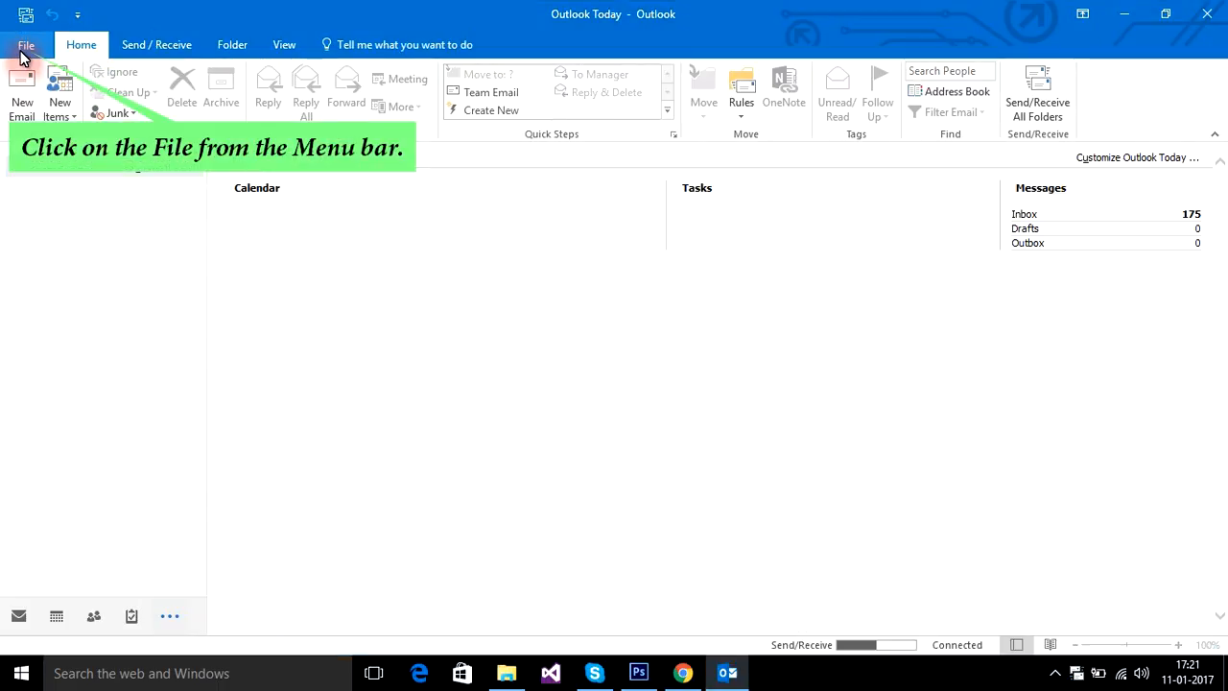
pyautogui.click(25, 45)
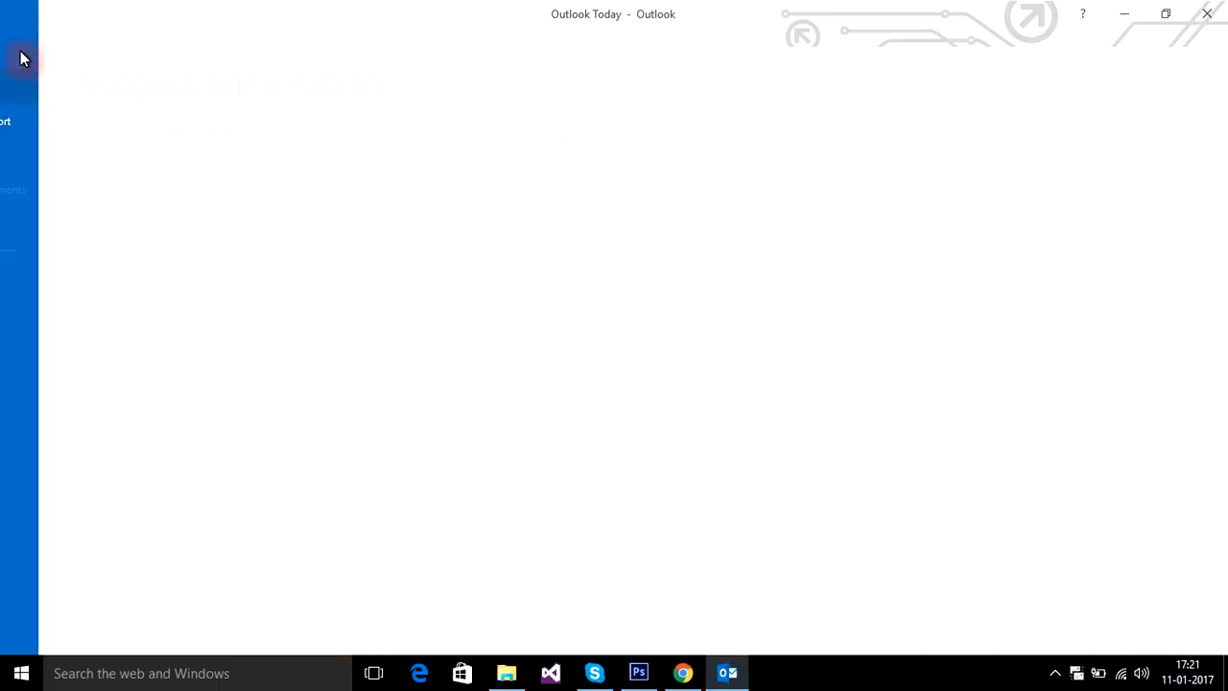
pyautogui.click(21, 59)
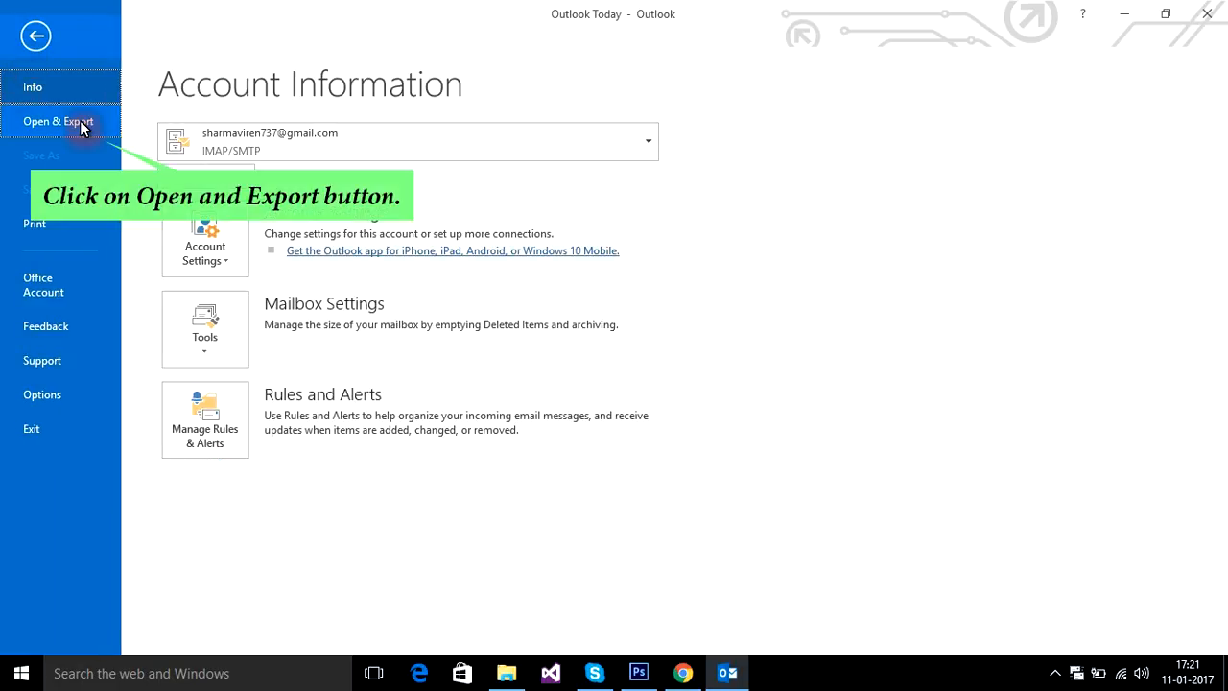
pyautogui.click(54, 121)
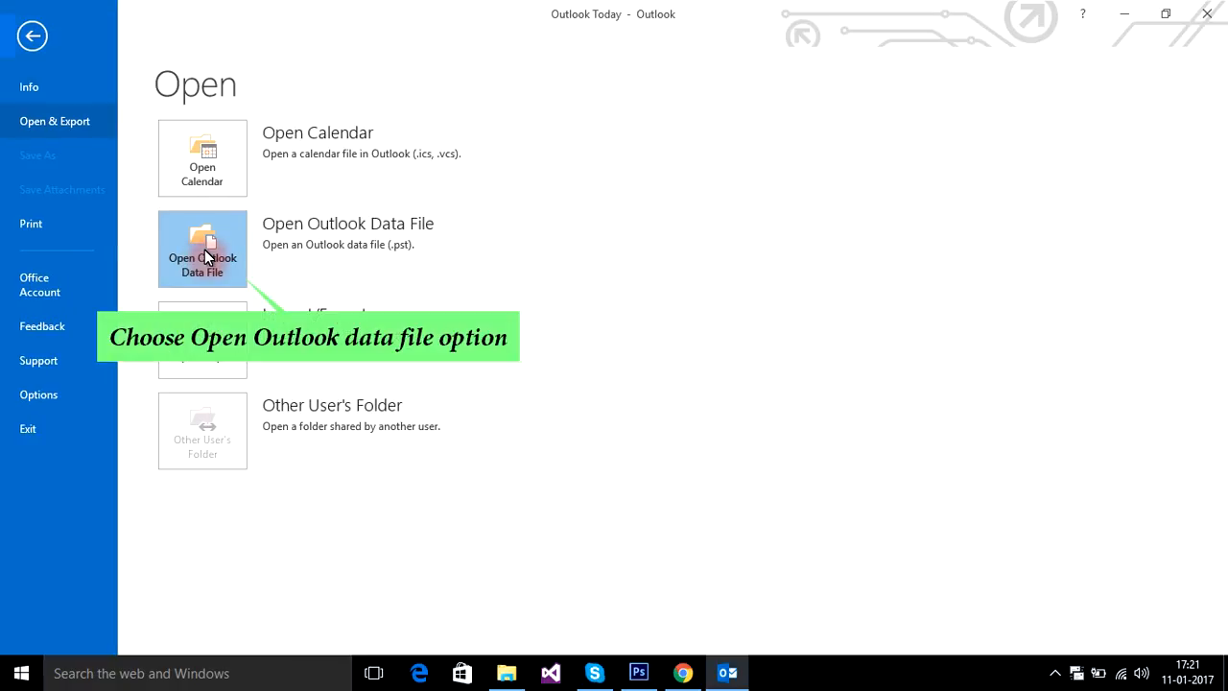
pyautogui.click(32, 35)
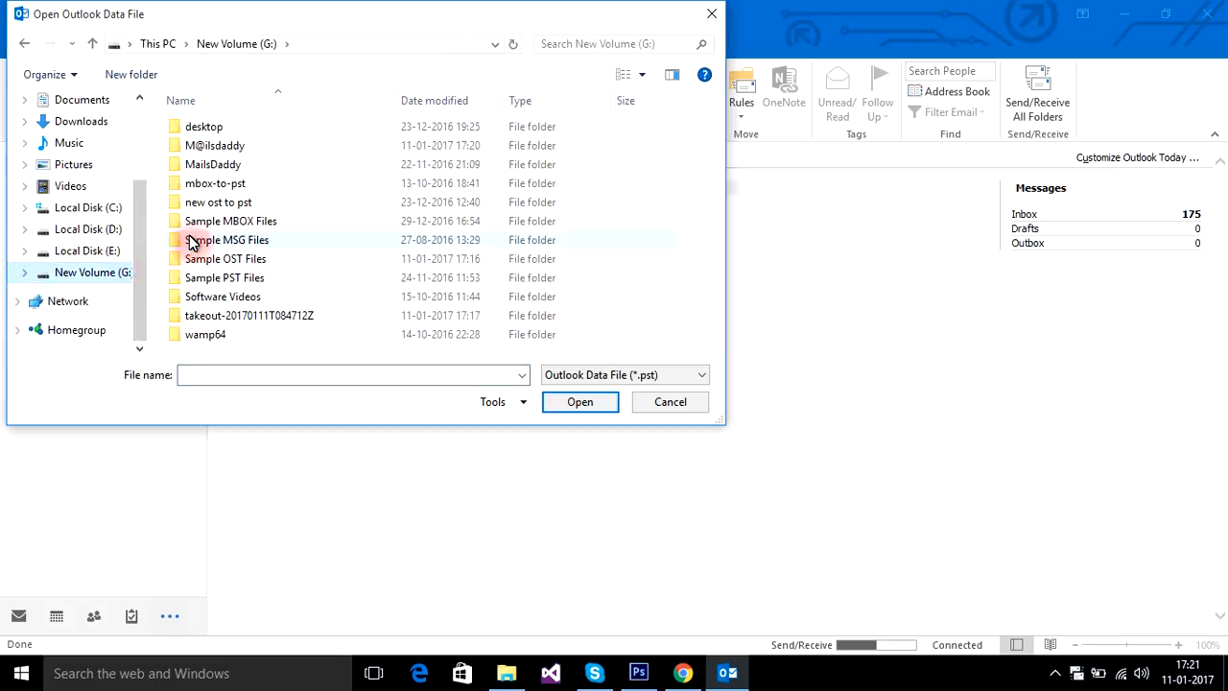
# Open Outlook-172013.pst from the M@ilsdaddy folder as Personal folders.
pyautogui.doubleClick(215, 145)
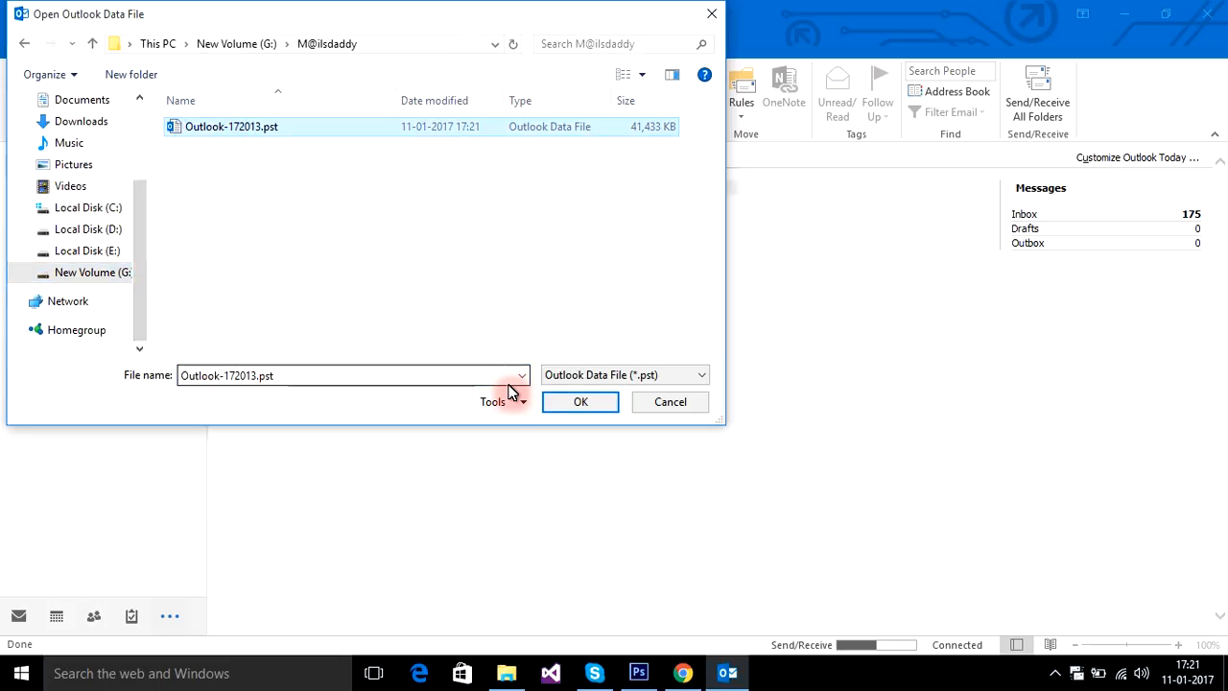
pyautogui.click(579, 401)
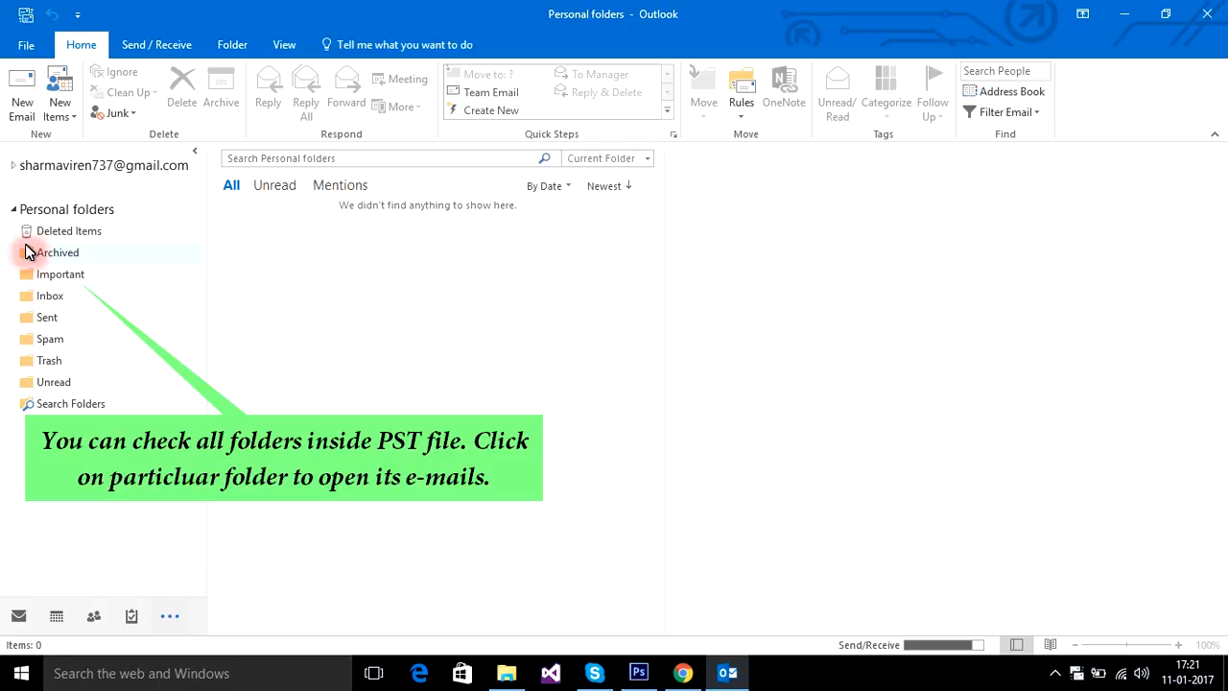
# View the Archived, Important, Inbox, Spam, Trash and Unread folders under Personal folders.
pyautogui.click(59, 251)
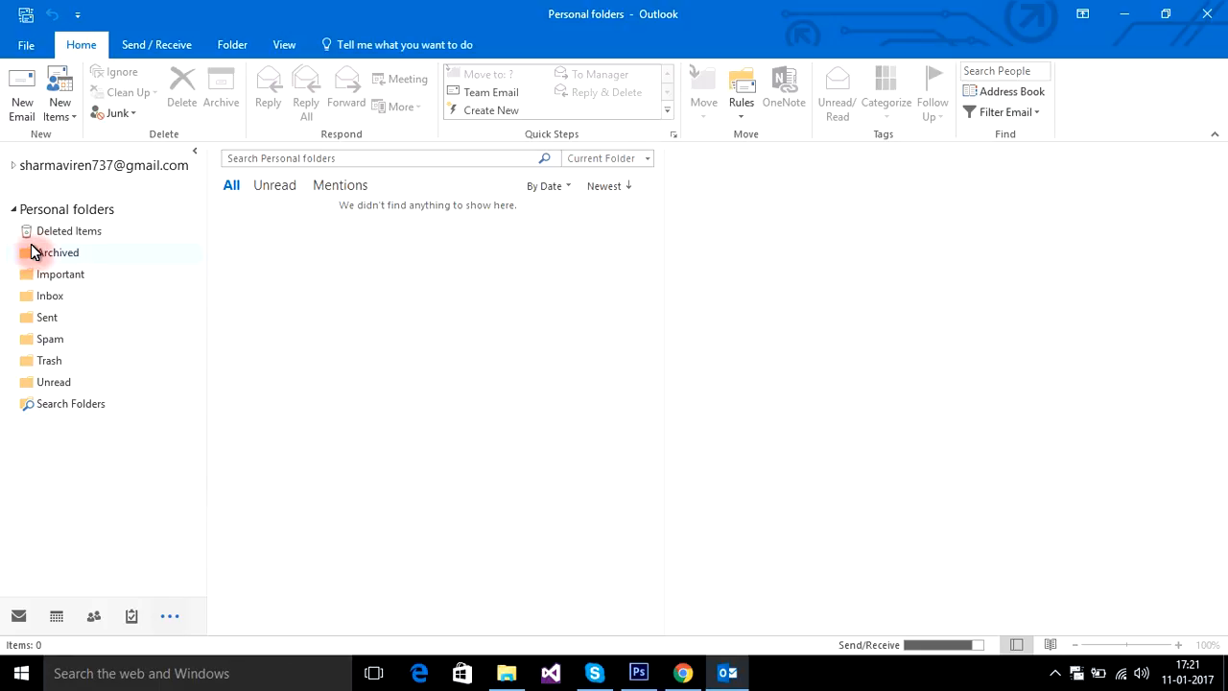
pyautogui.click(60, 251)
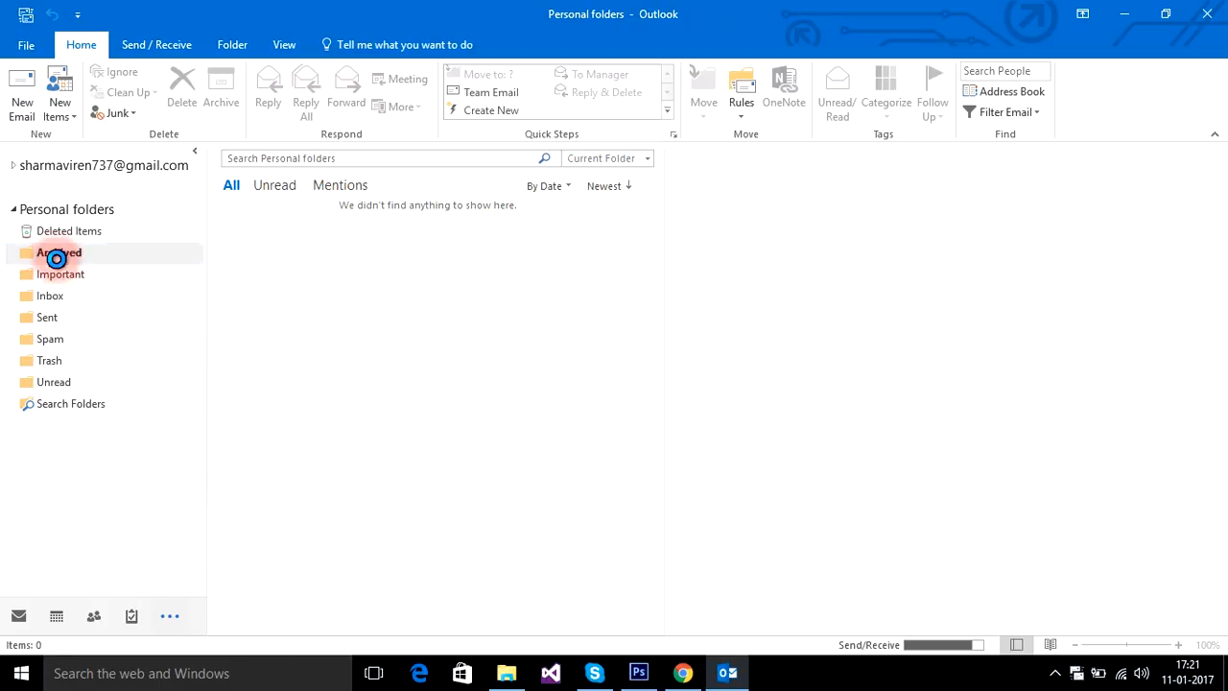
pyautogui.click(59, 251)
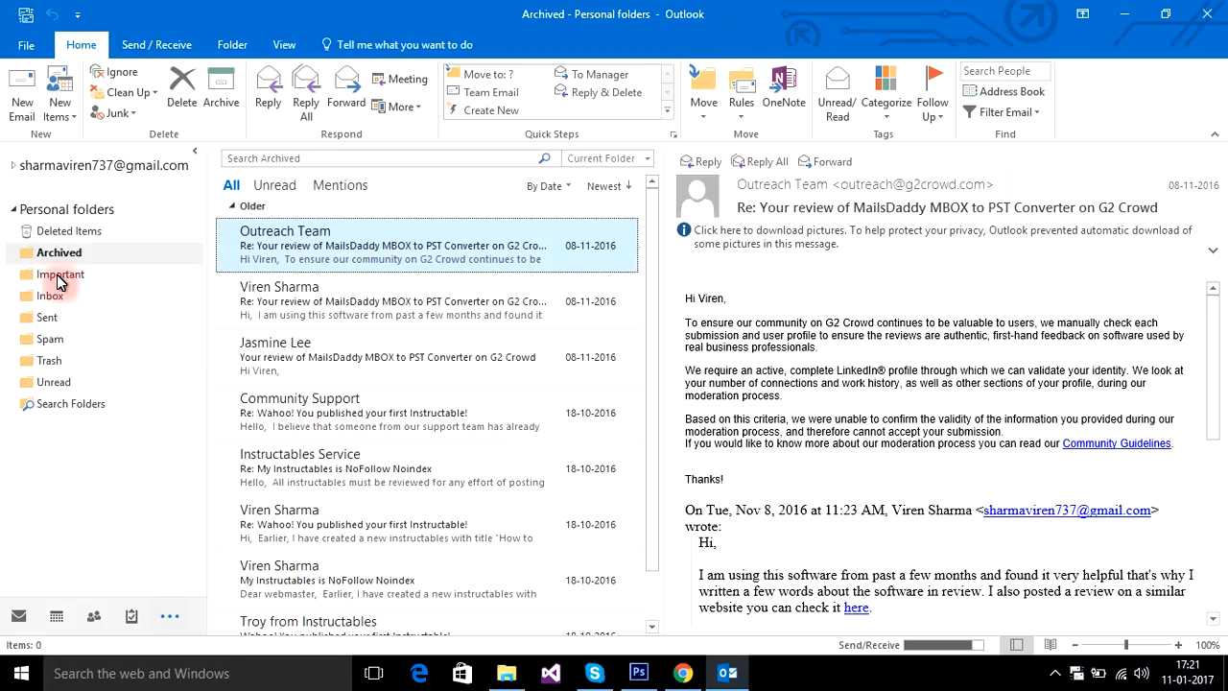
pyautogui.click(62, 274)
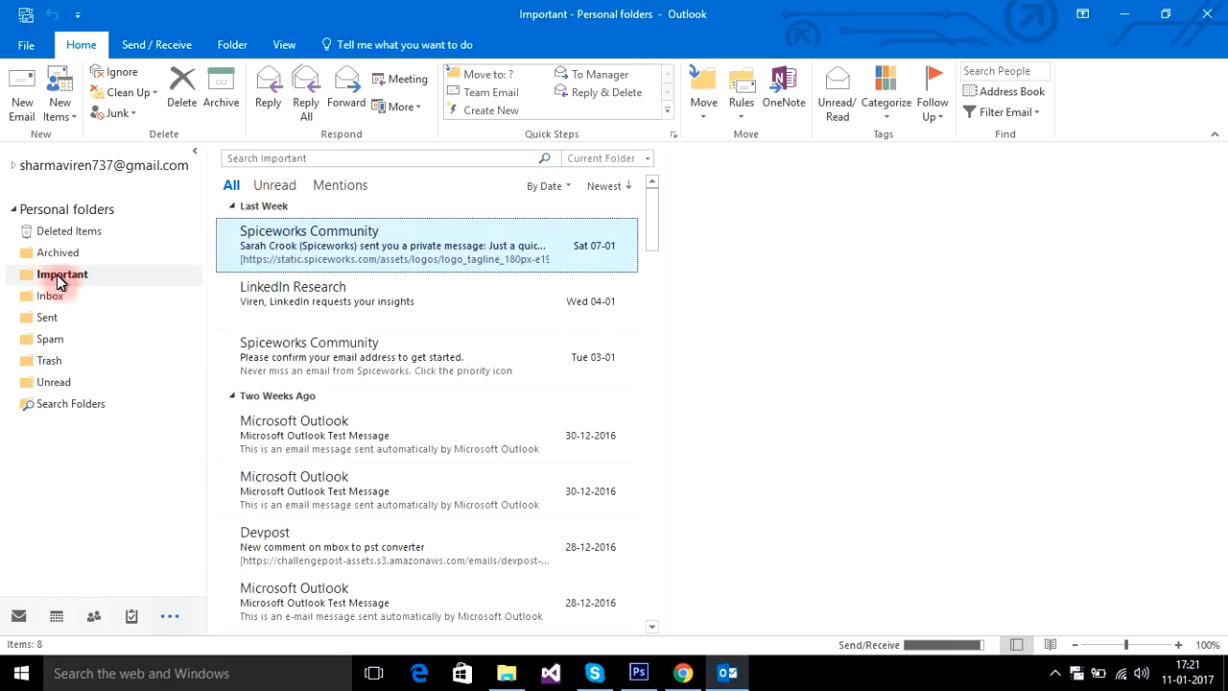
pyautogui.click(50, 295)
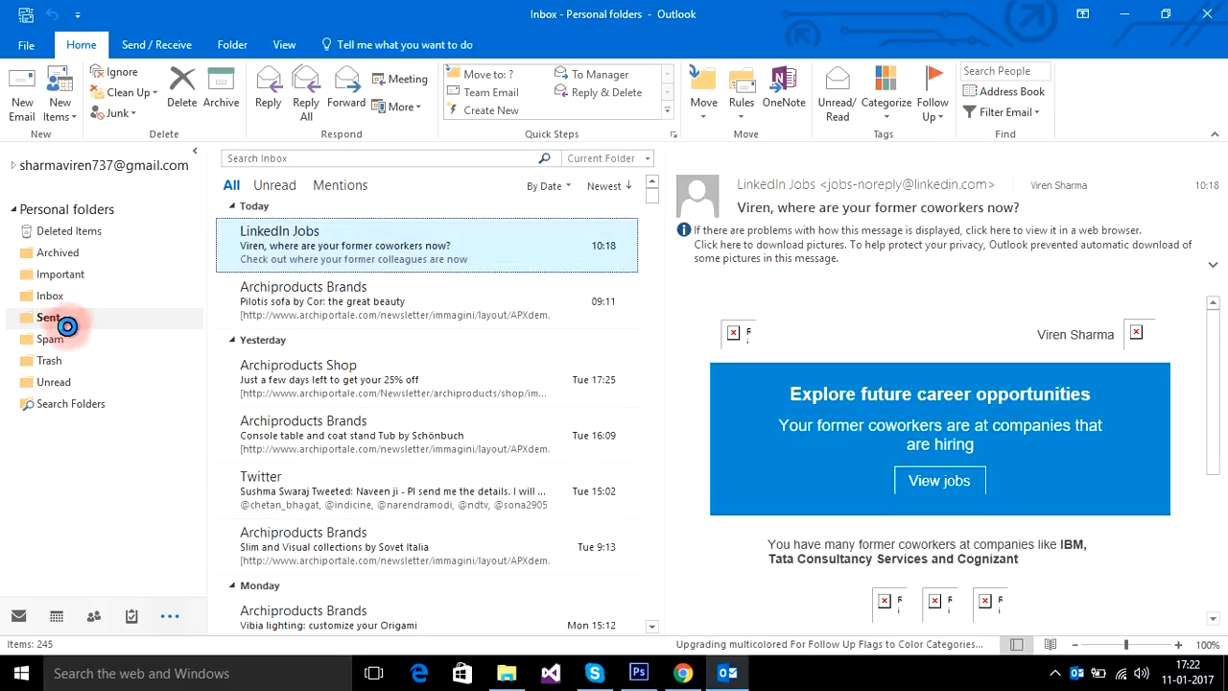
pyautogui.click(51, 339)
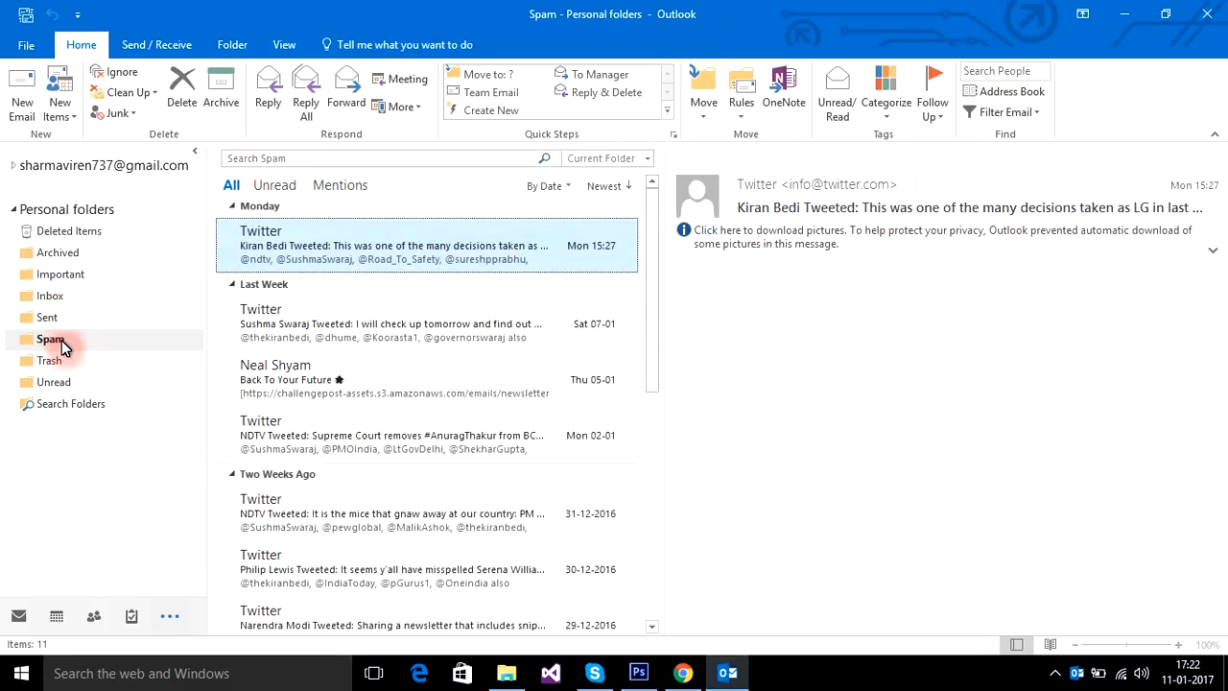
pyautogui.click(50, 360)
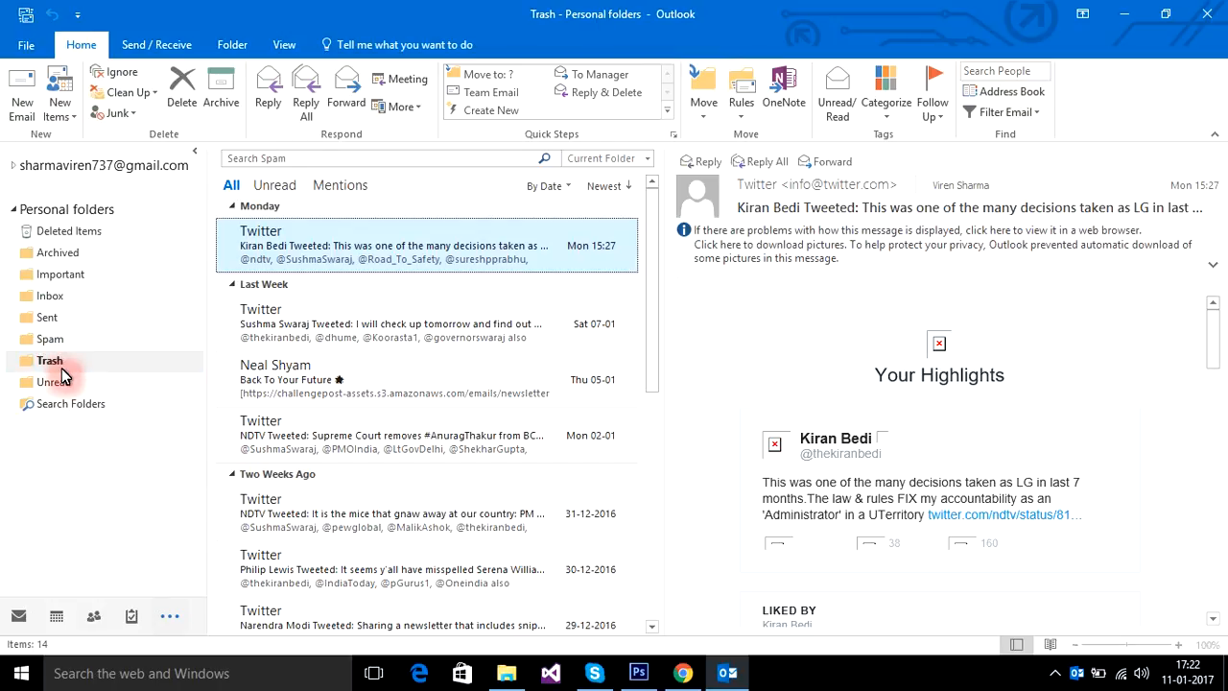
pyautogui.click(56, 380)
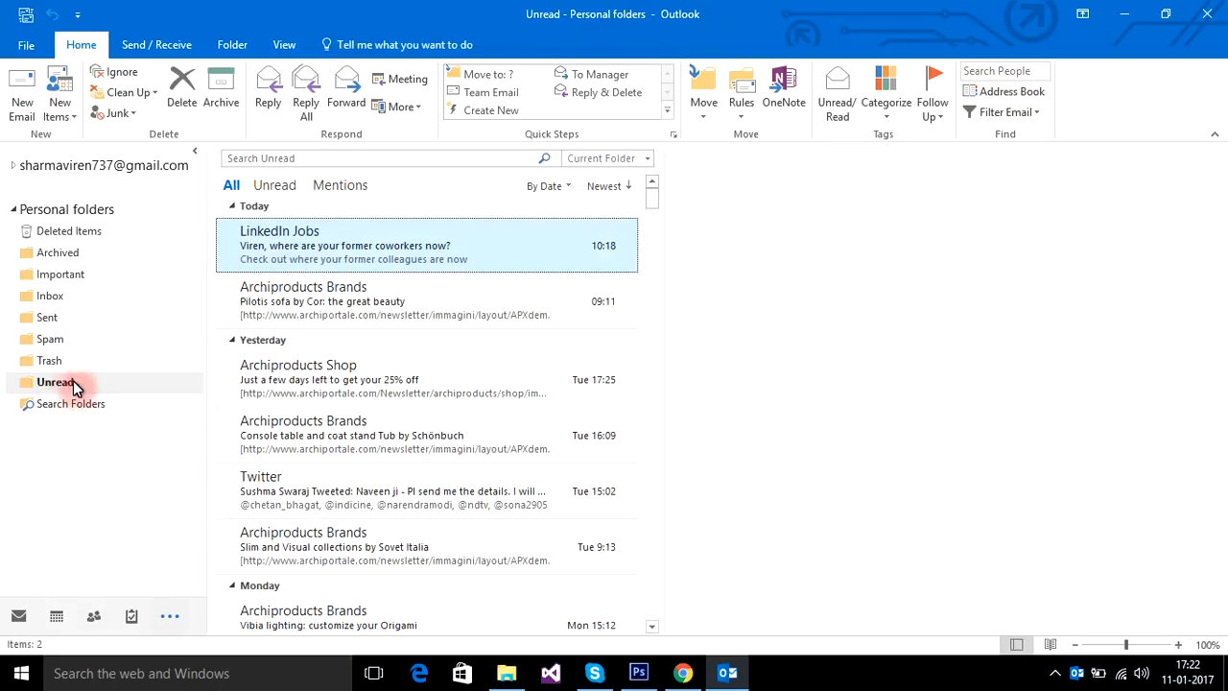